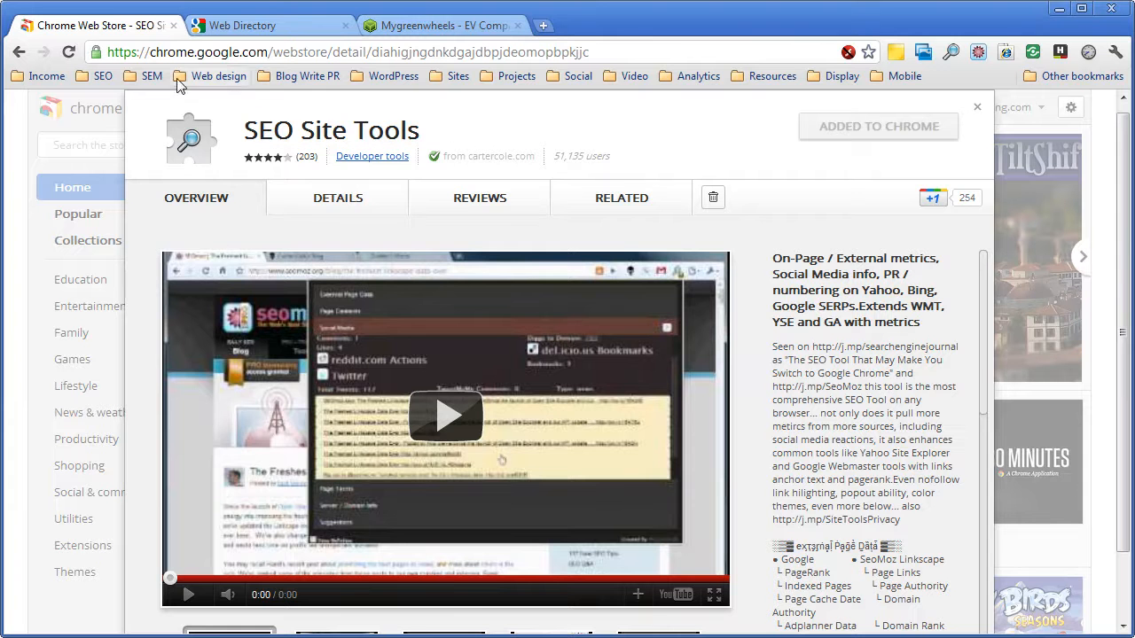
mouse_move(718, 182)
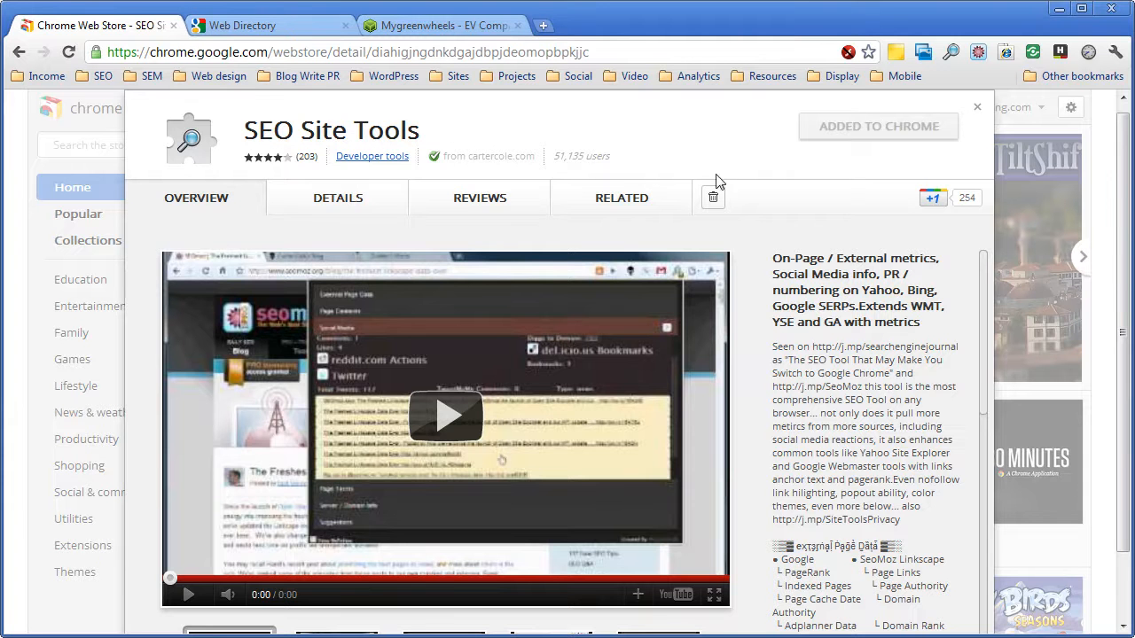
Step: Switch to the Web Directory .CO tab and browse its home page category list
scroll(down, 3)
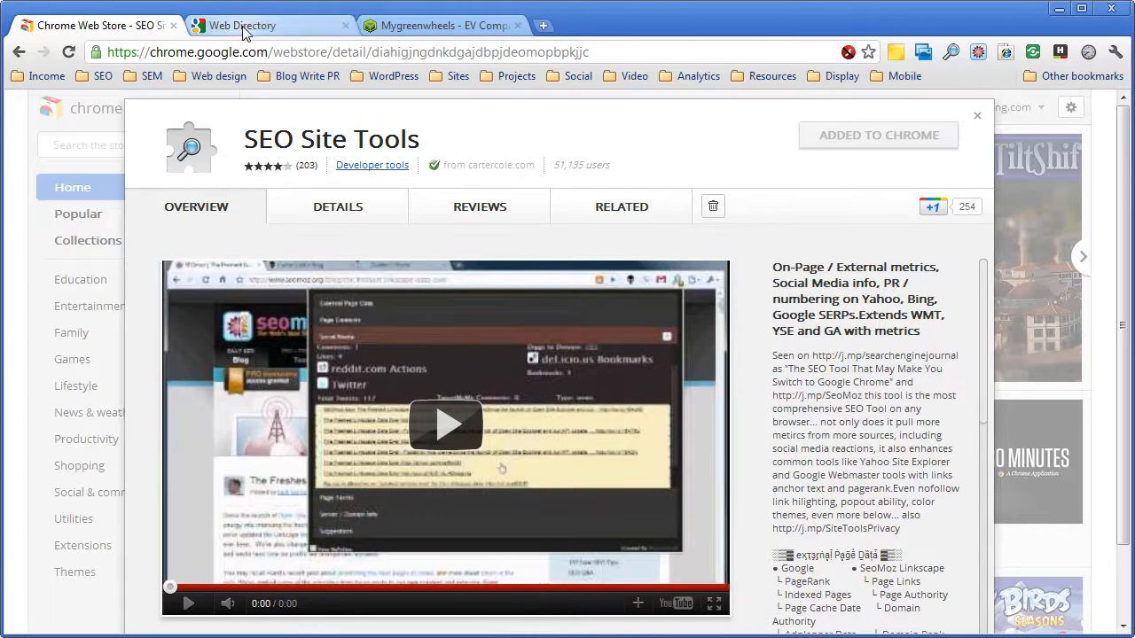
click(241, 25)
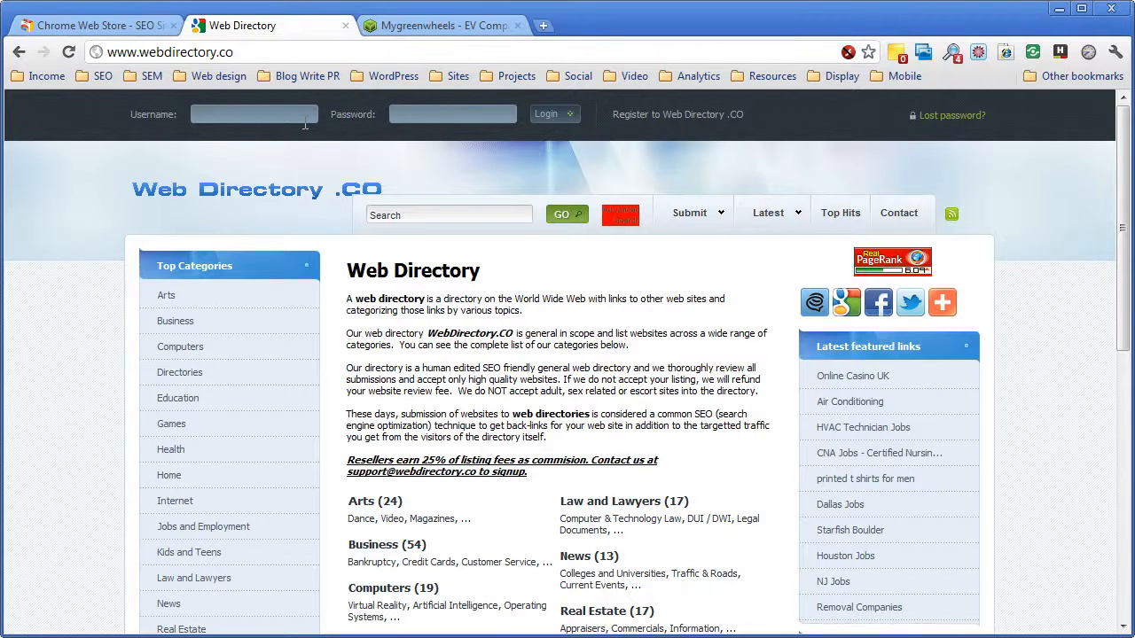
mouse_move(328, 154)
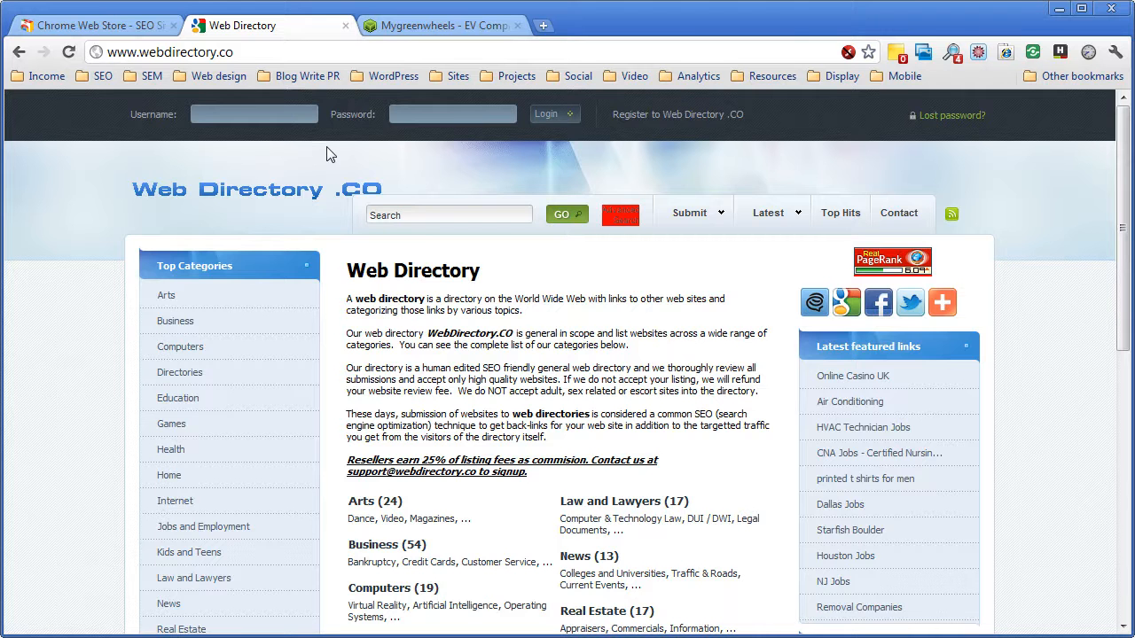
mouse_move(602, 344)
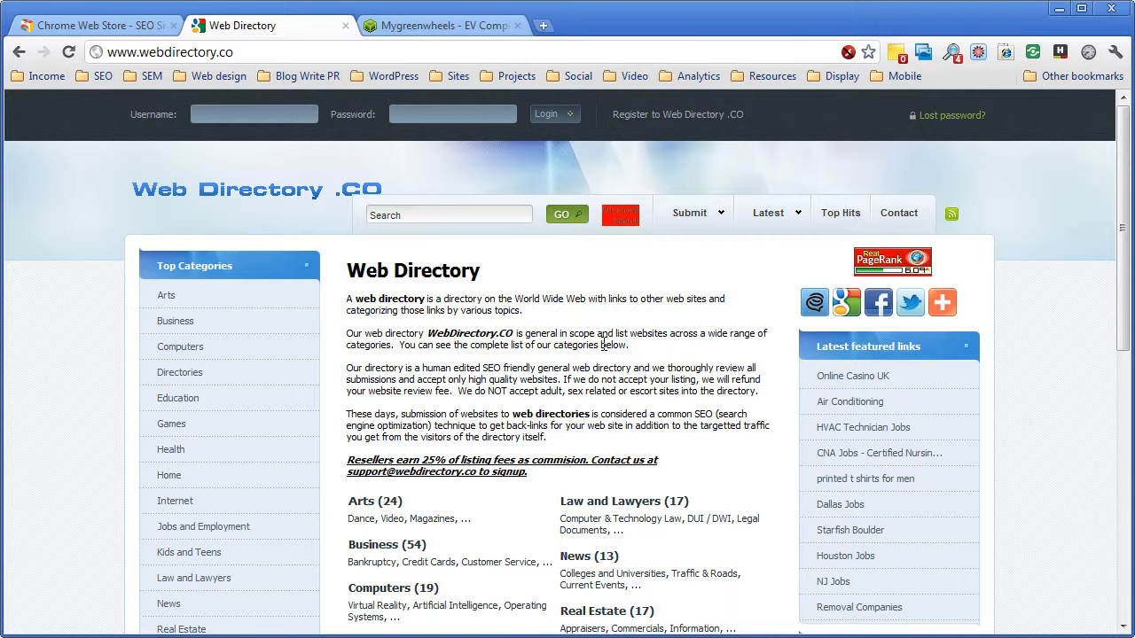
scroll(down, 3)
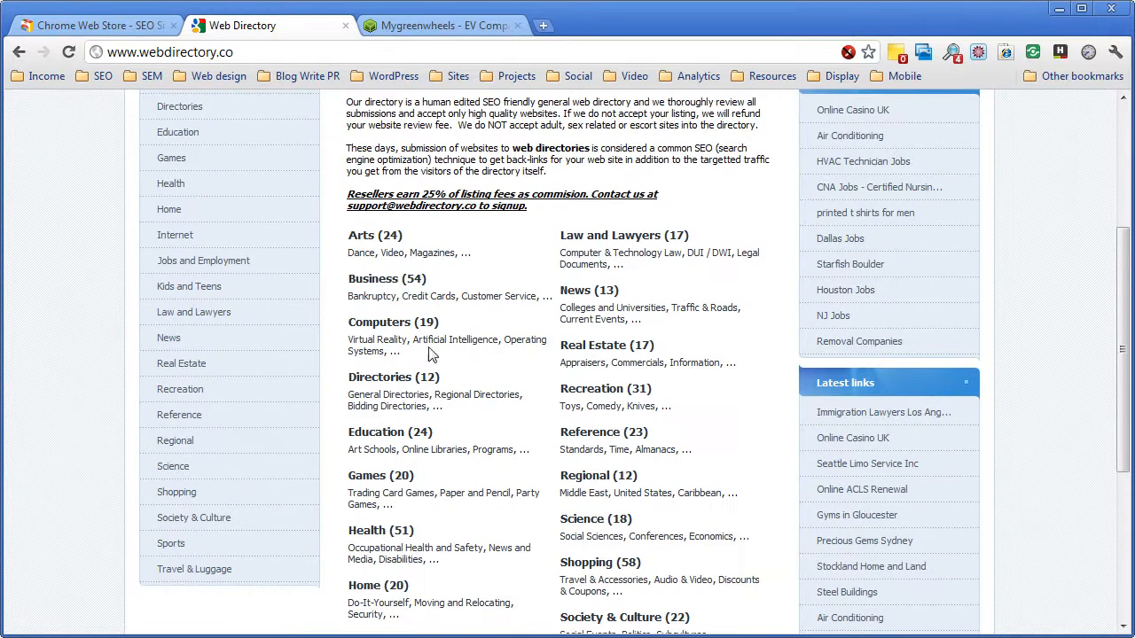
scroll(down, 3)
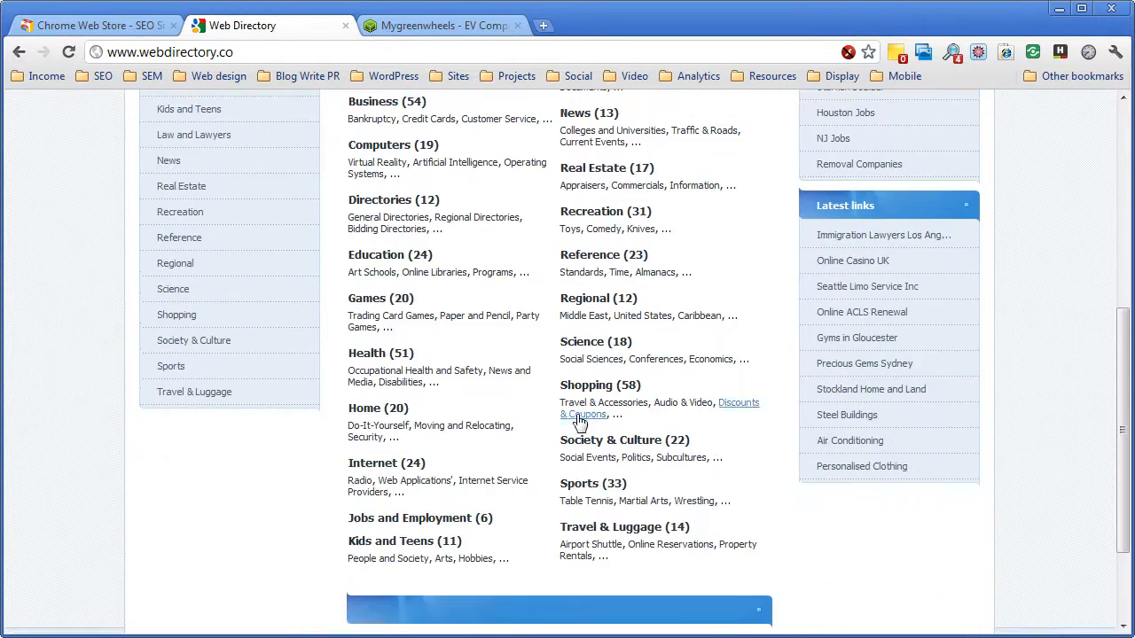
Step: Try the Discounts & Coupons category, then go to the Business category page
click(737, 402)
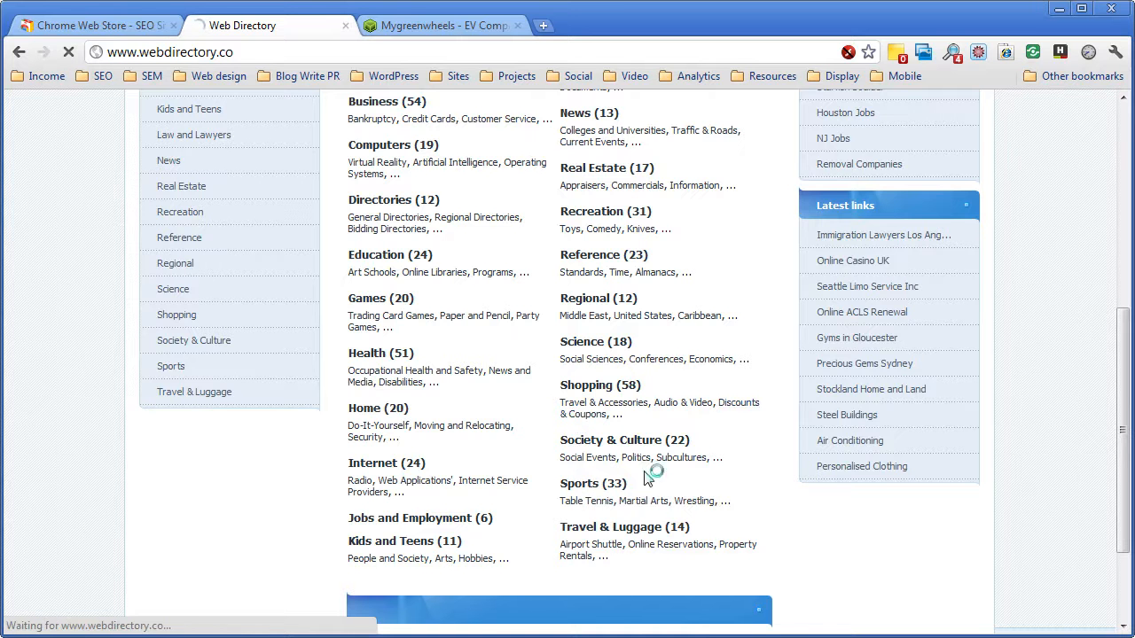
click(623, 501)
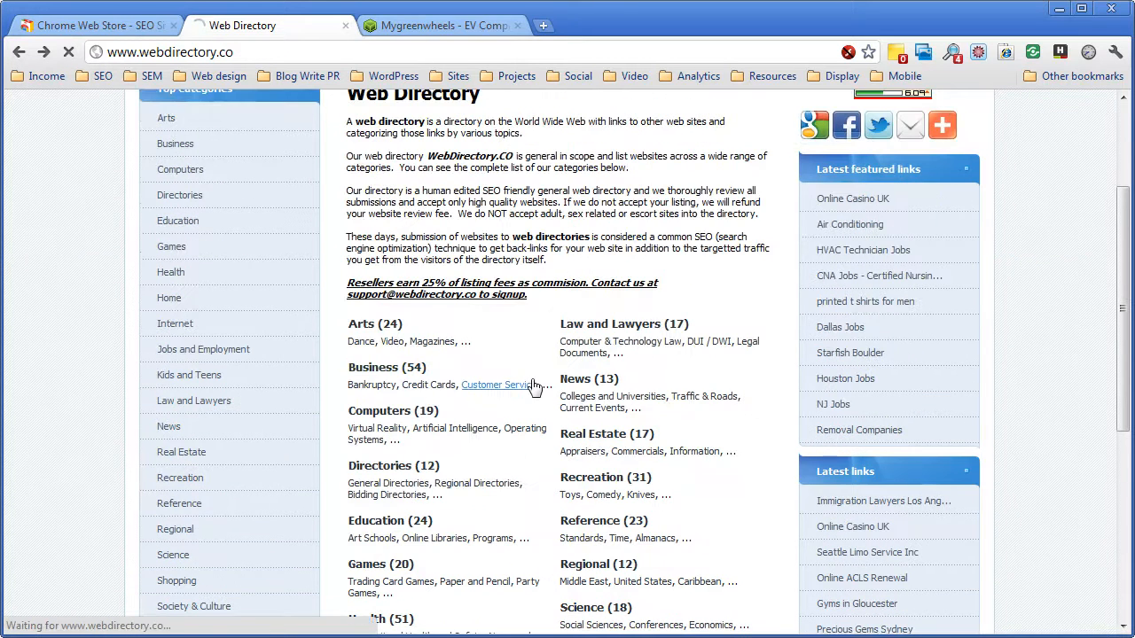
click(373, 367)
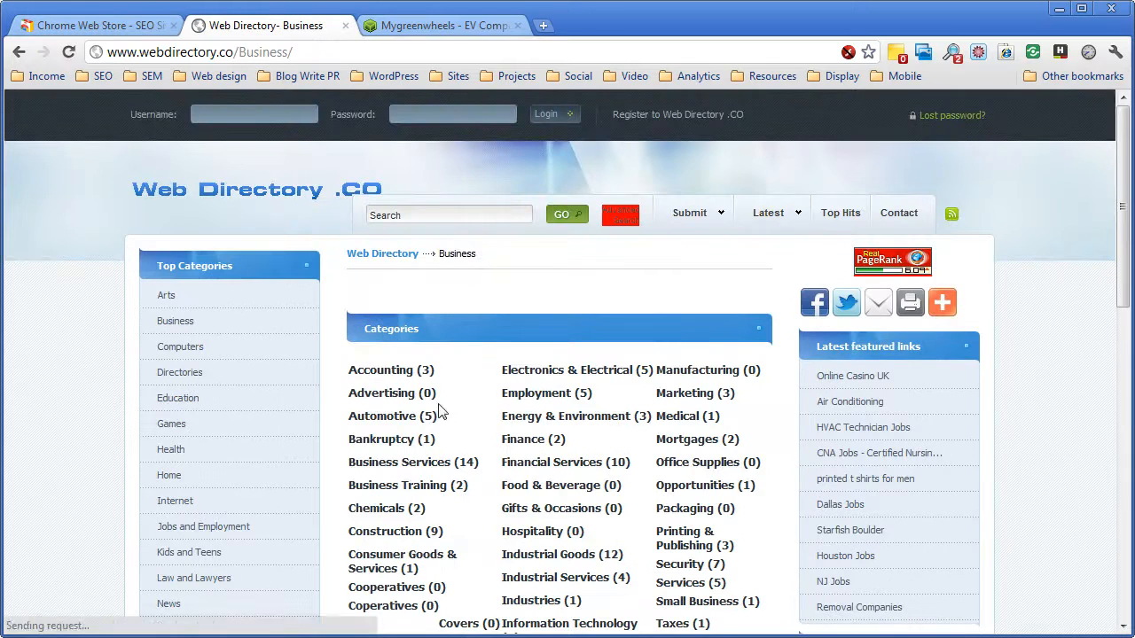
Step: Browse the Automotive subcategory listings, starting with Australian Car Insurance
click(382, 416)
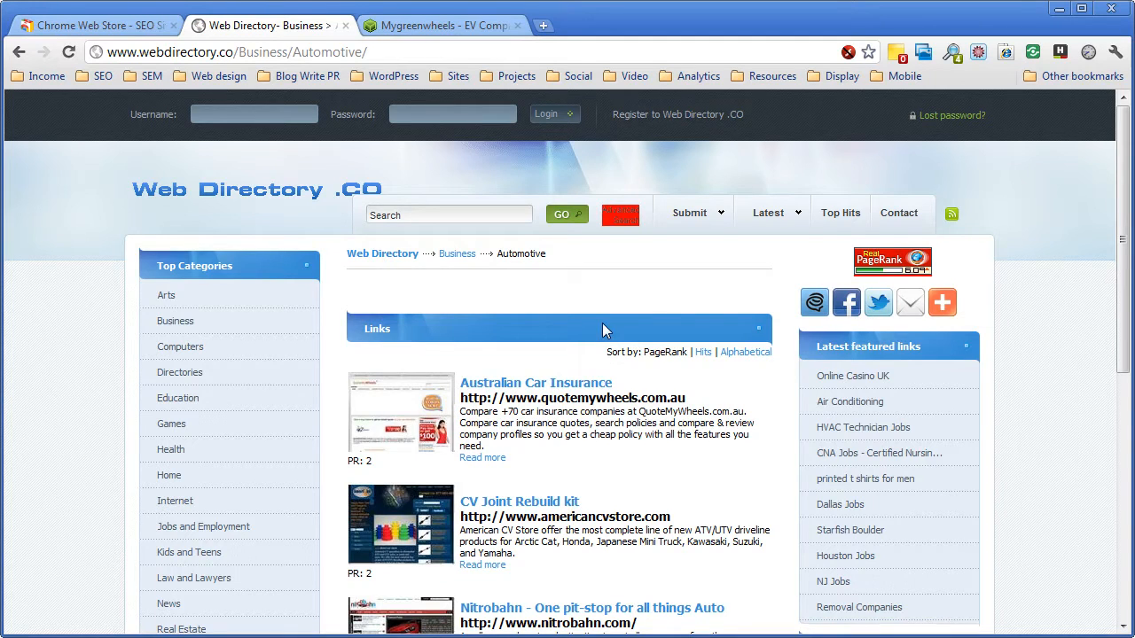
scroll(down, 3)
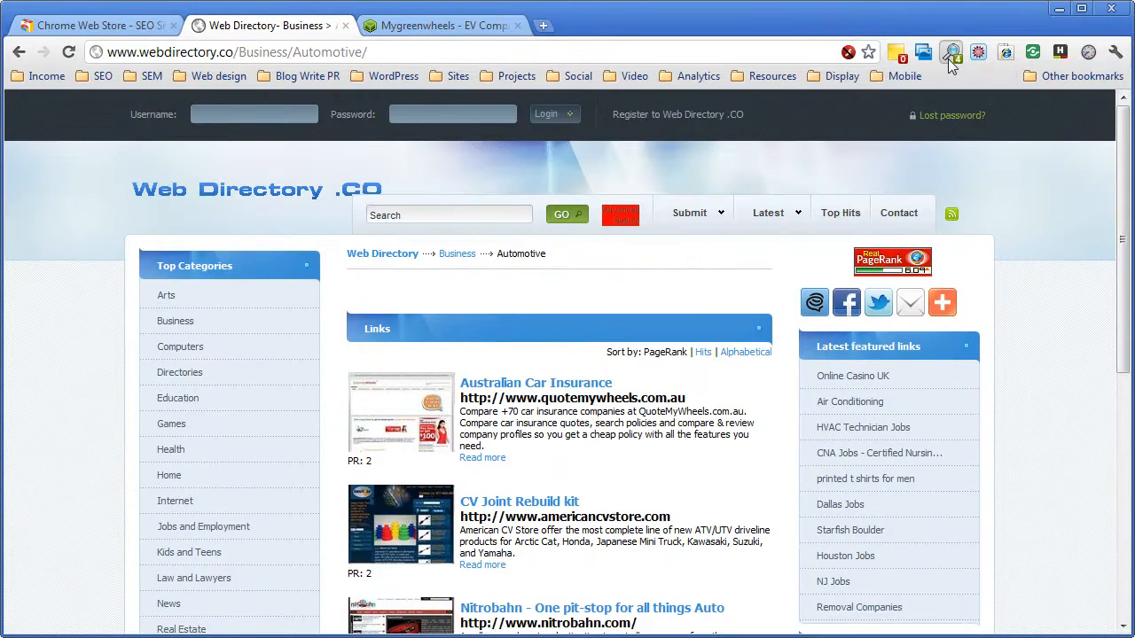
Step: Show SEO Site Tools external page data for webdirectory.co (36 domain links, DA 56)
click(951, 52)
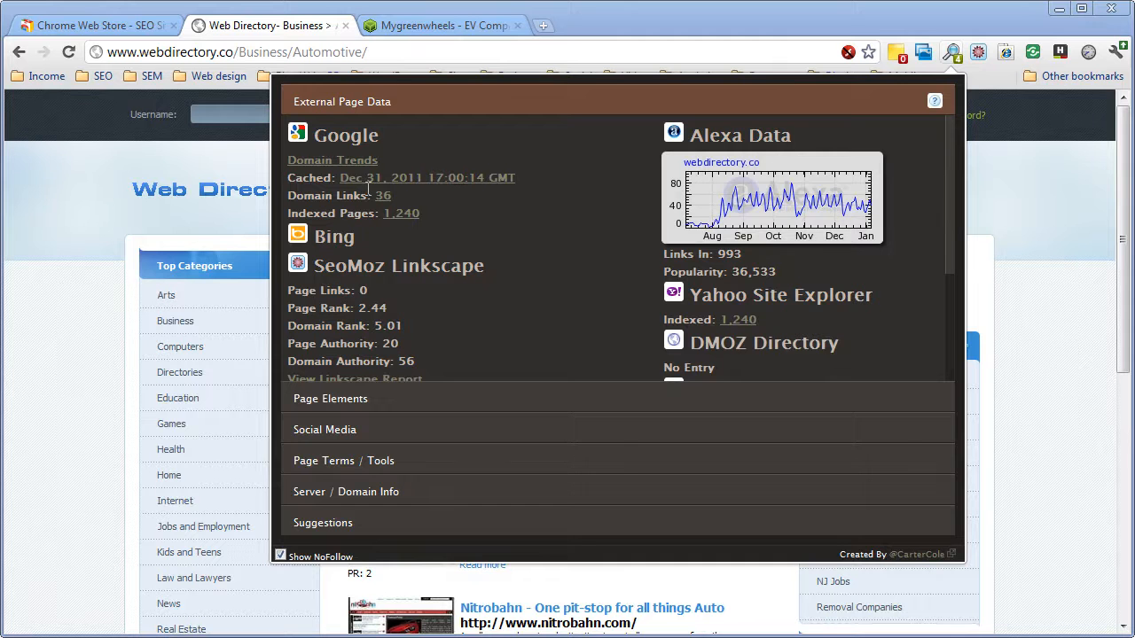
mouse_move(371, 233)
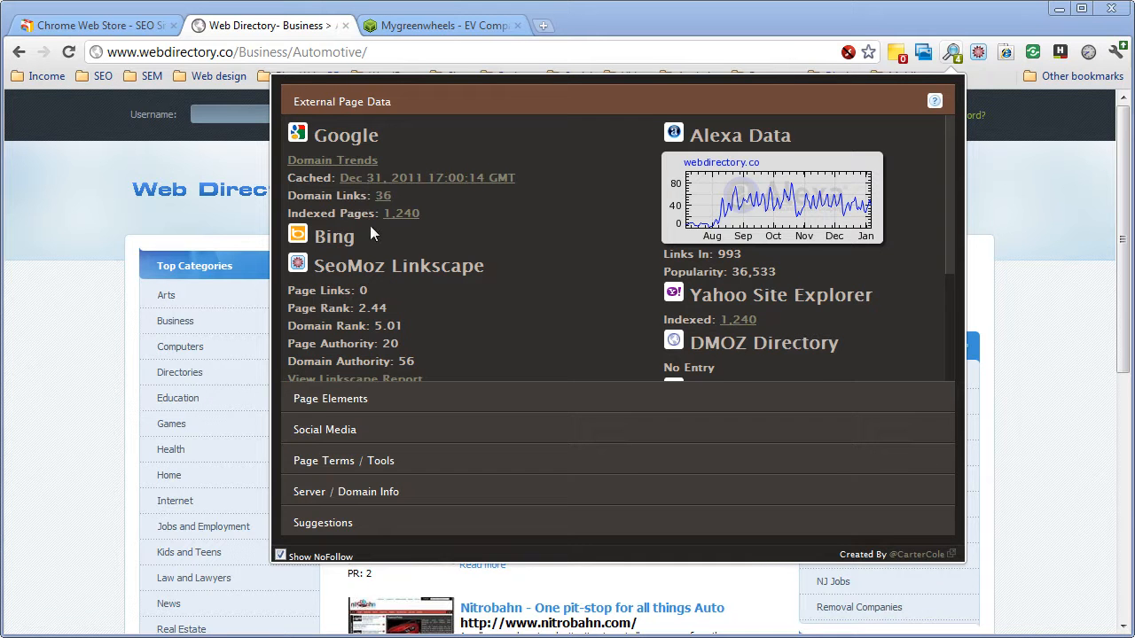
mouse_move(354, 243)
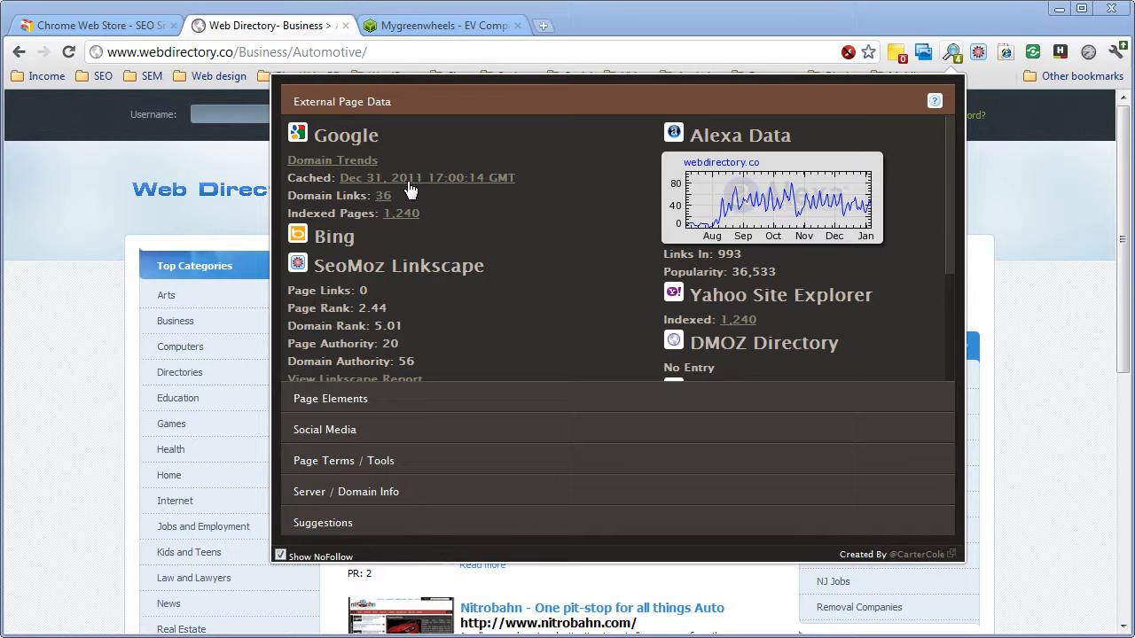
mouse_move(374, 190)
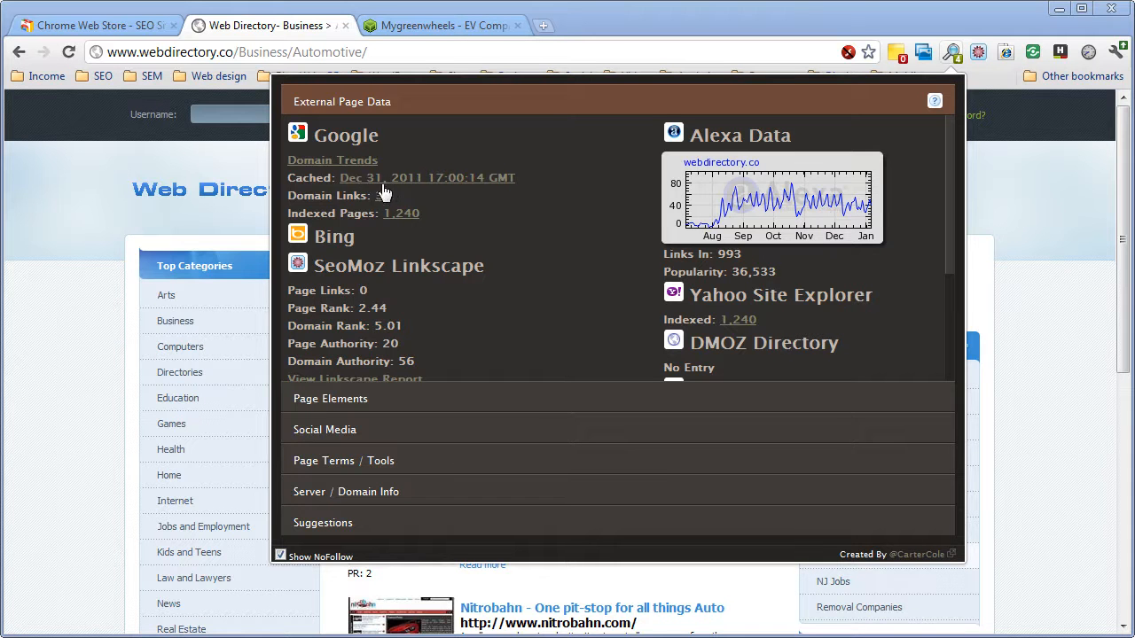
scroll(down, 3)
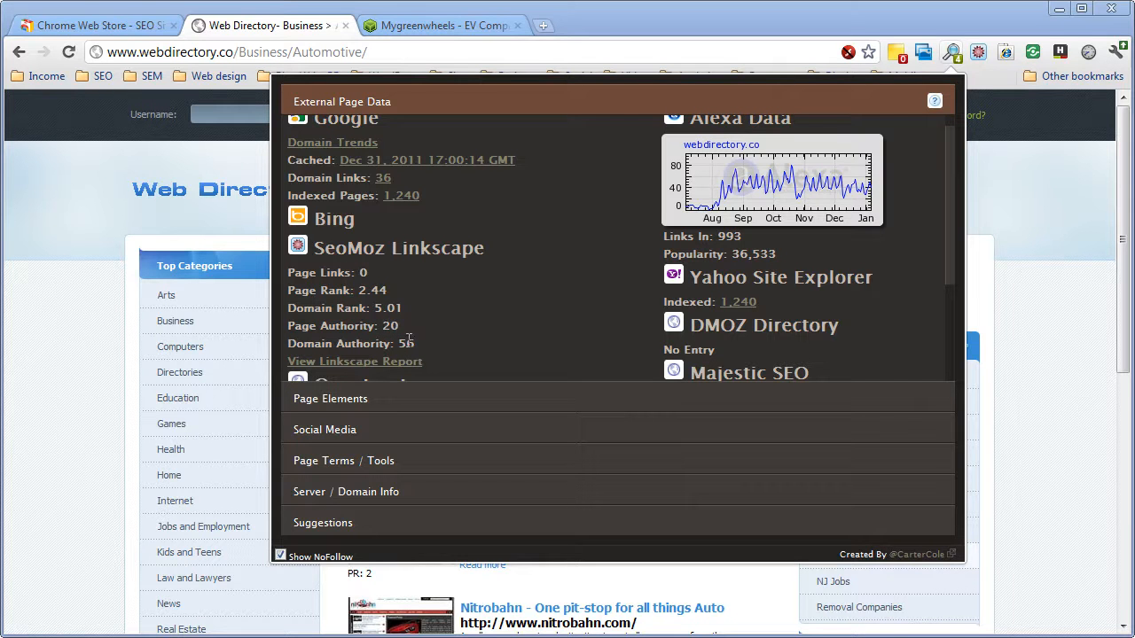
mouse_move(430, 319)
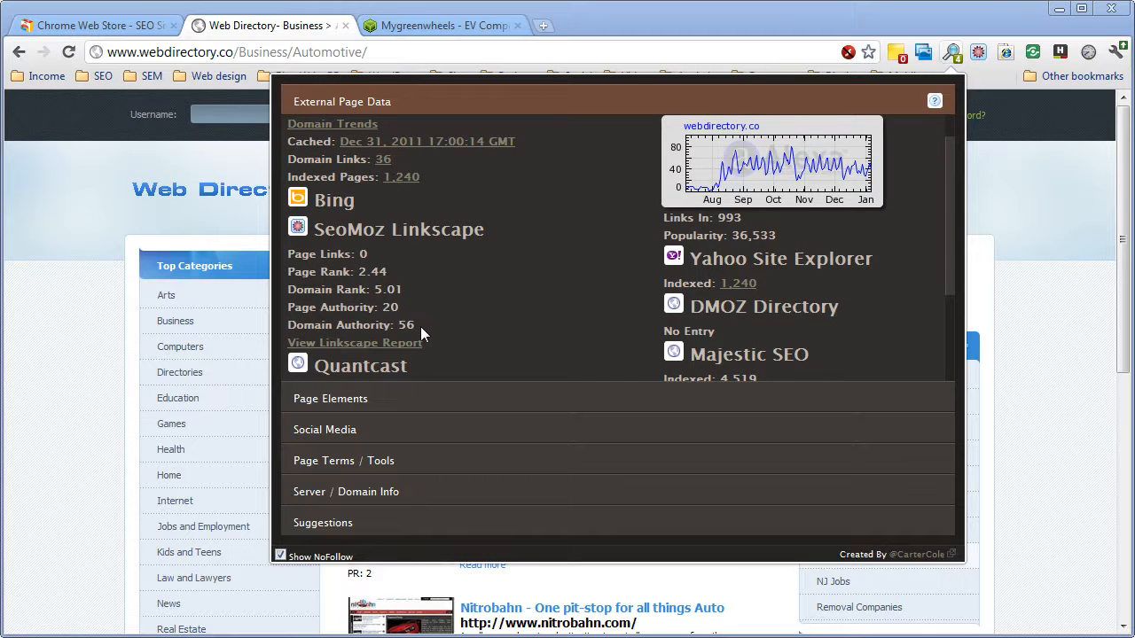
scroll(down, 3)
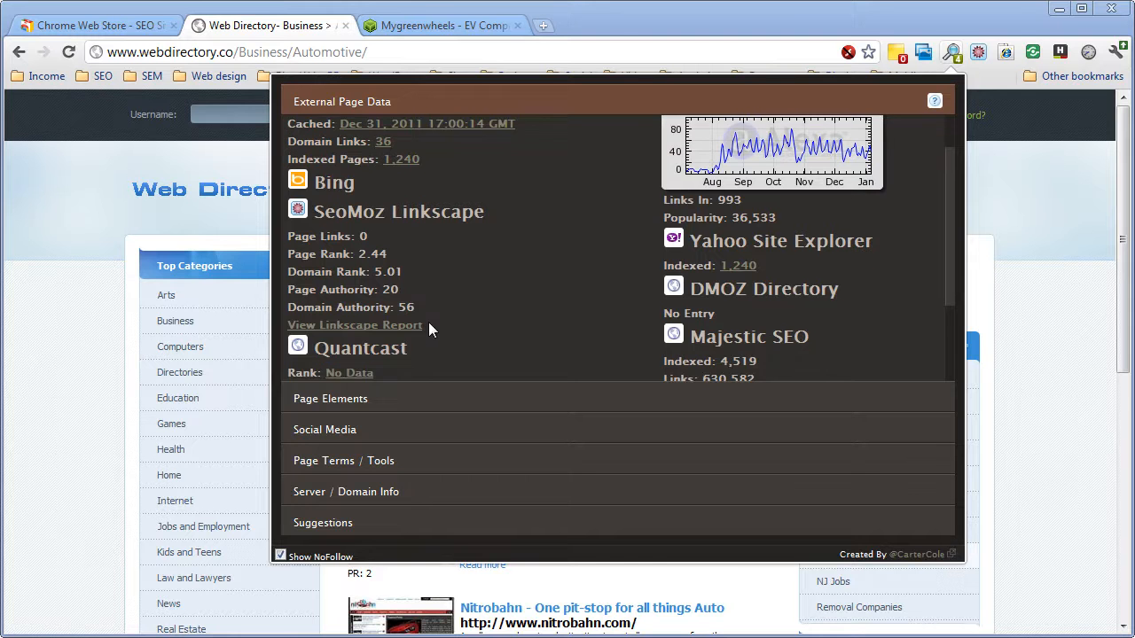
scroll(down, 3)
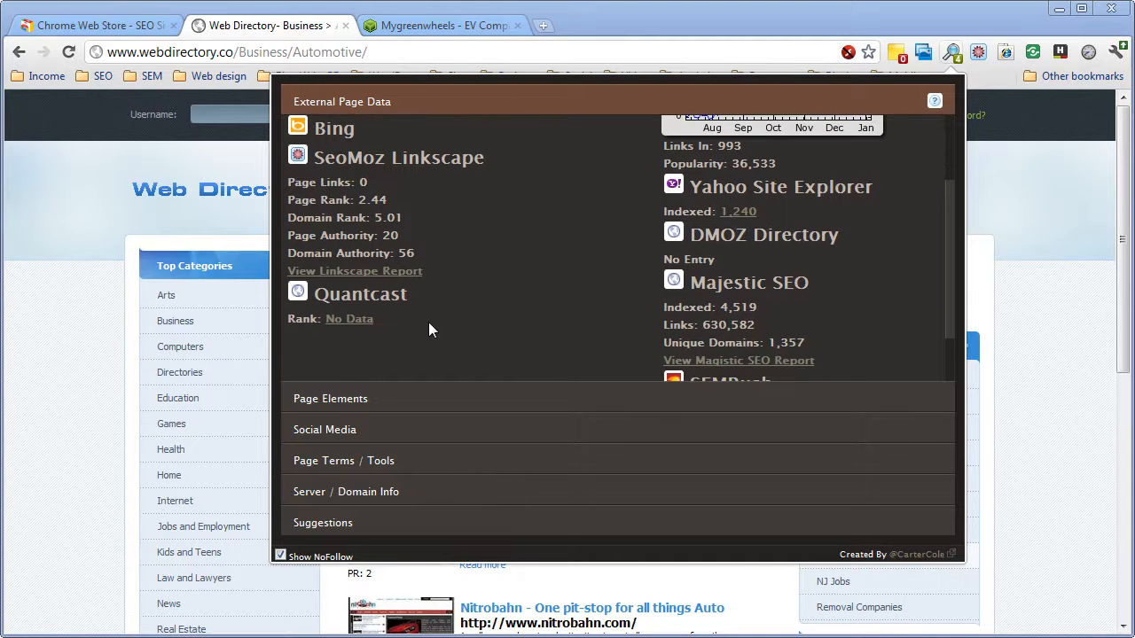
scroll(down, 3)
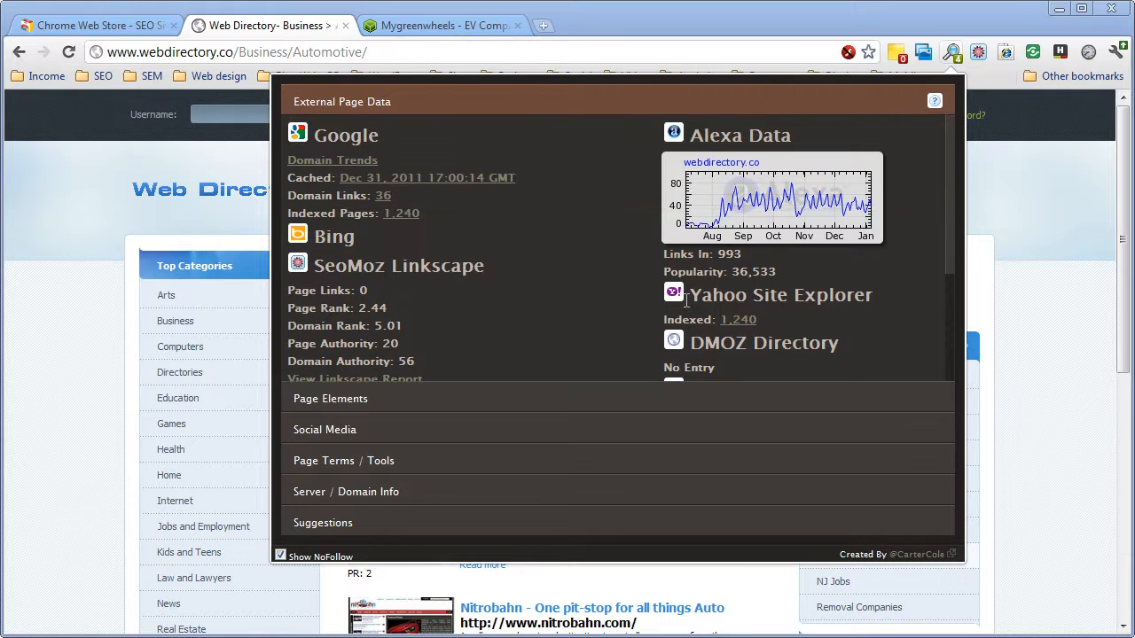
mouse_move(745, 217)
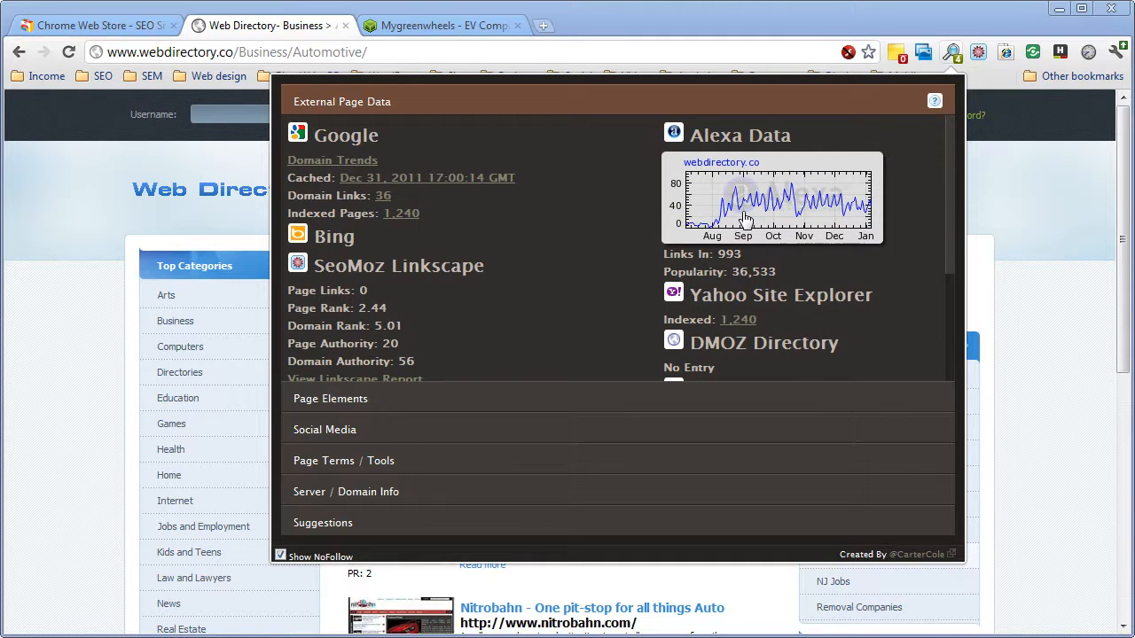
scroll(down, 3)
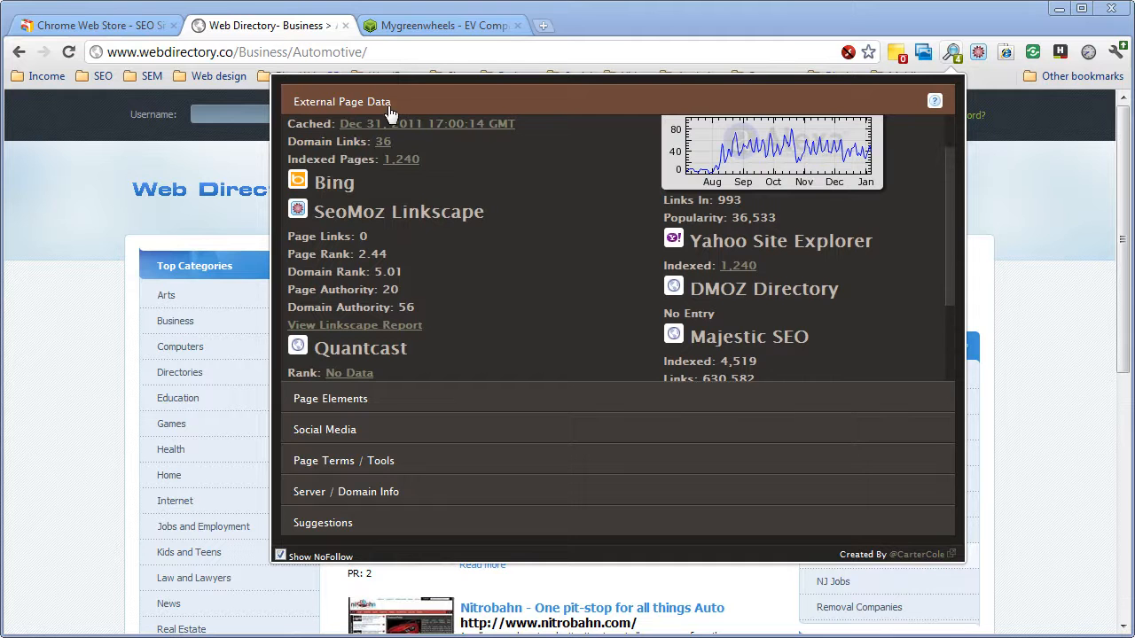
mouse_move(410, 429)
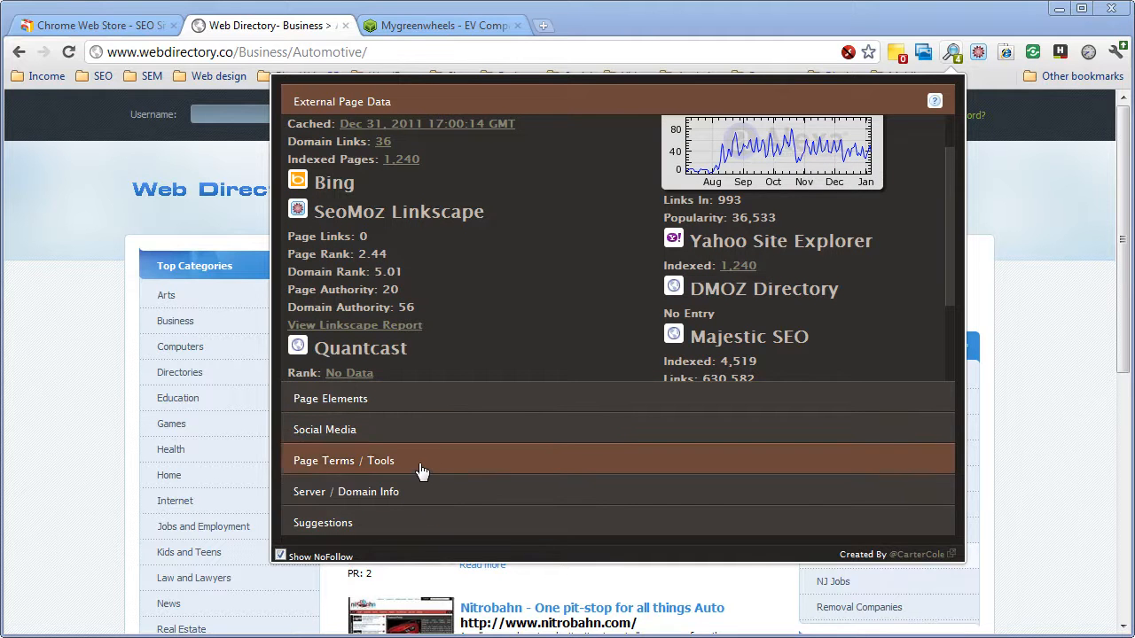
mouse_move(417, 491)
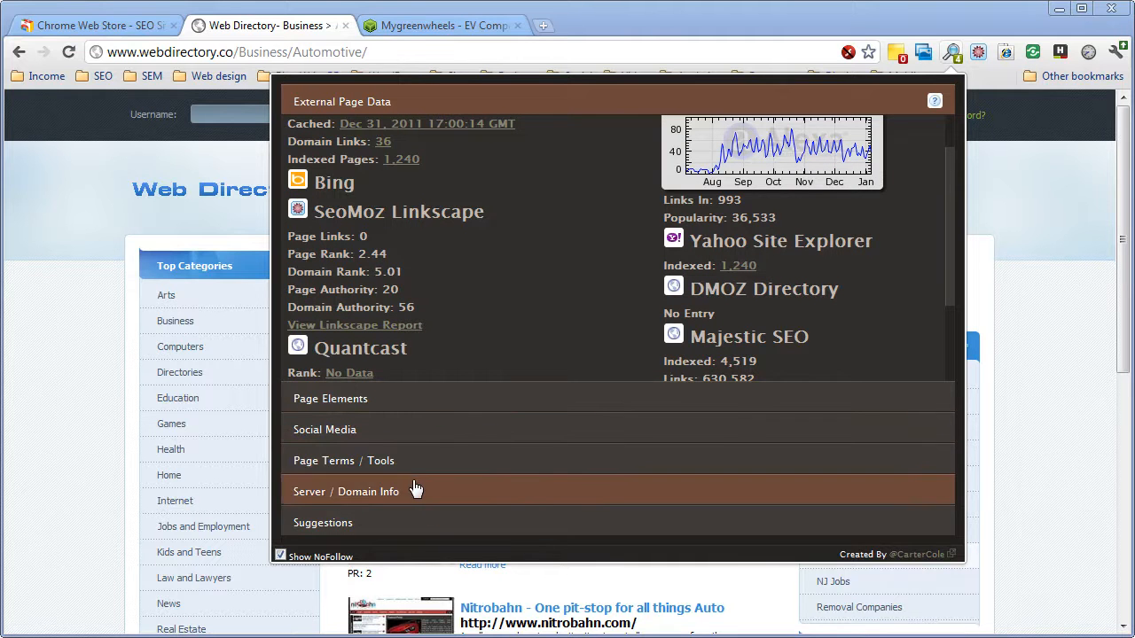
mouse_move(408, 430)
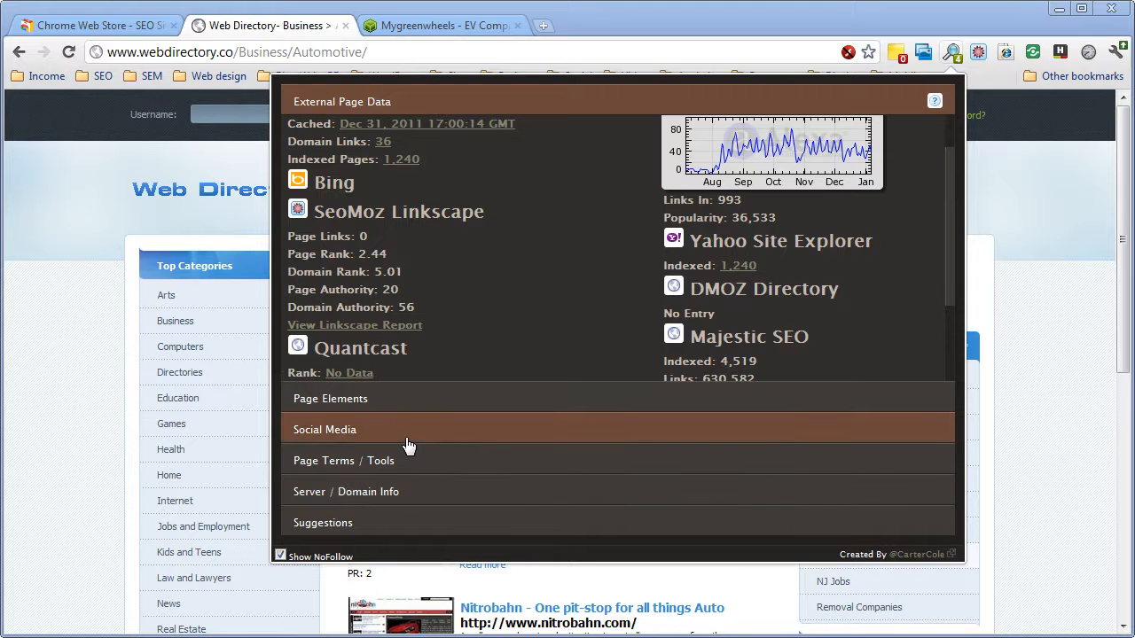
Step: Show the Social Media metrics: zero Facebook shares and likes, 24 tweets
click(324, 429)
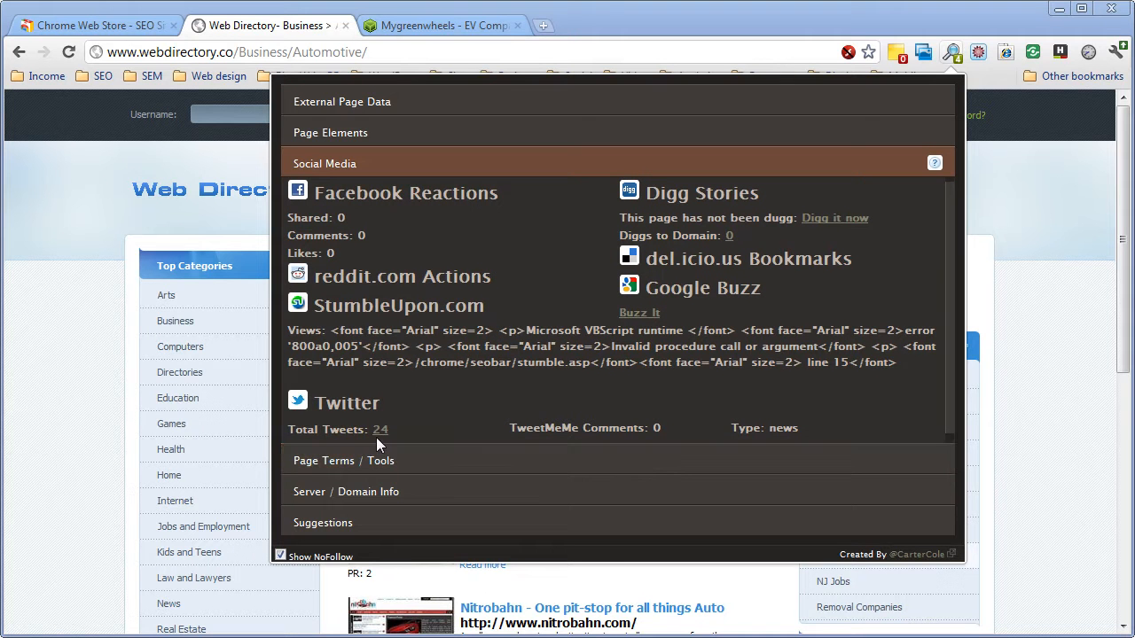
mouse_move(380, 443)
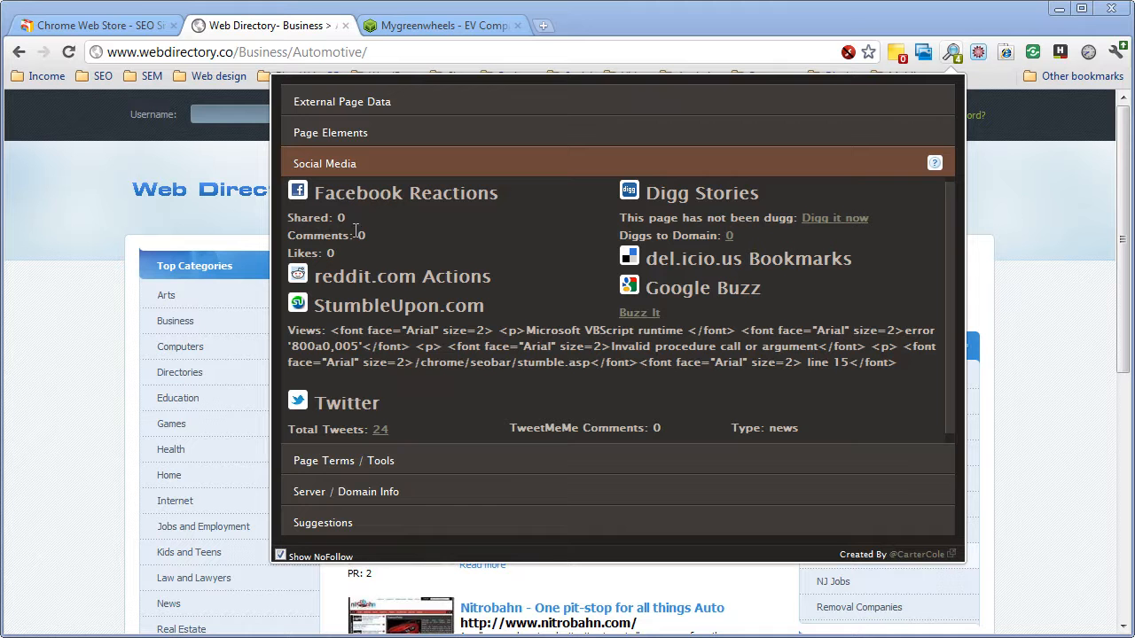
mouse_move(709, 193)
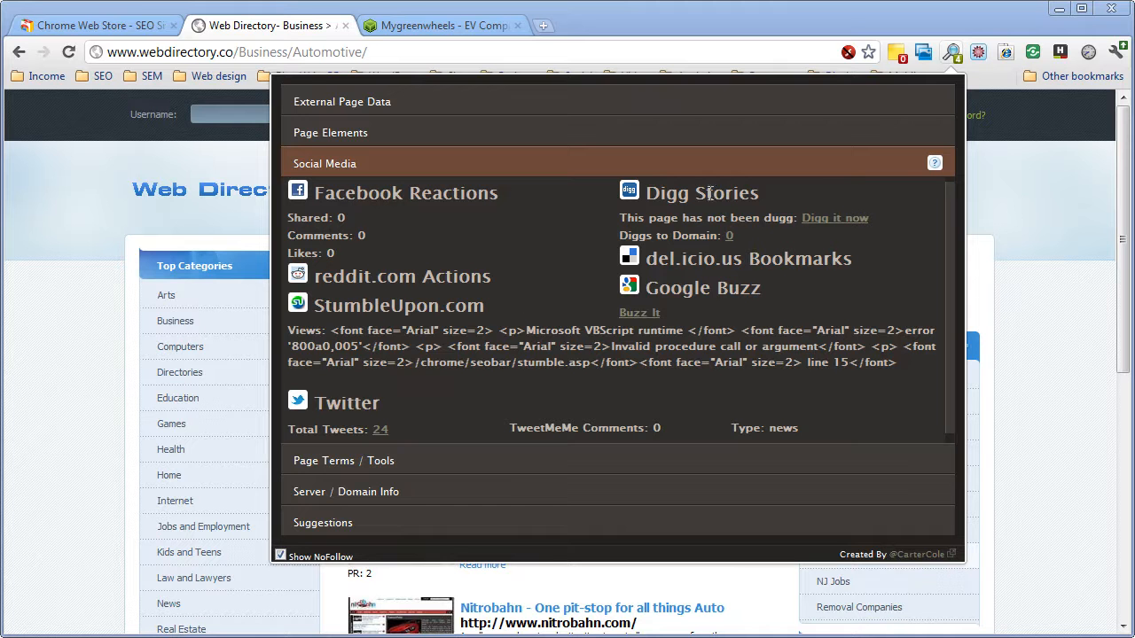
mouse_move(428, 491)
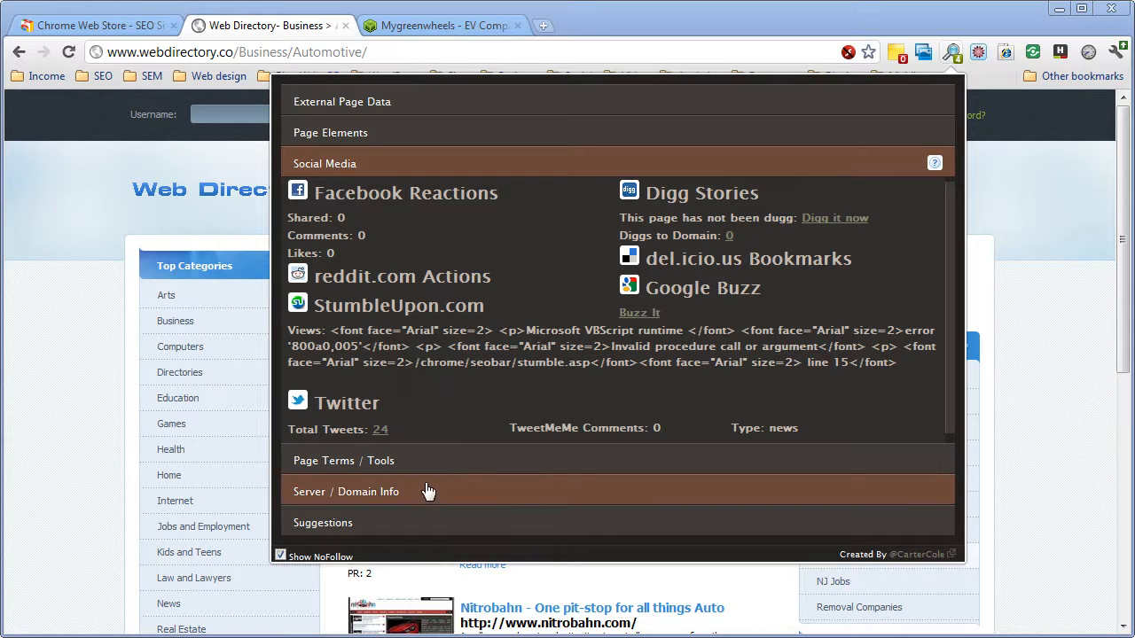
Step: Review webdirectory.co's Server / Domain Info: Go Daddy hosting, Apache, robots.txt and sitemap found
click(346, 491)
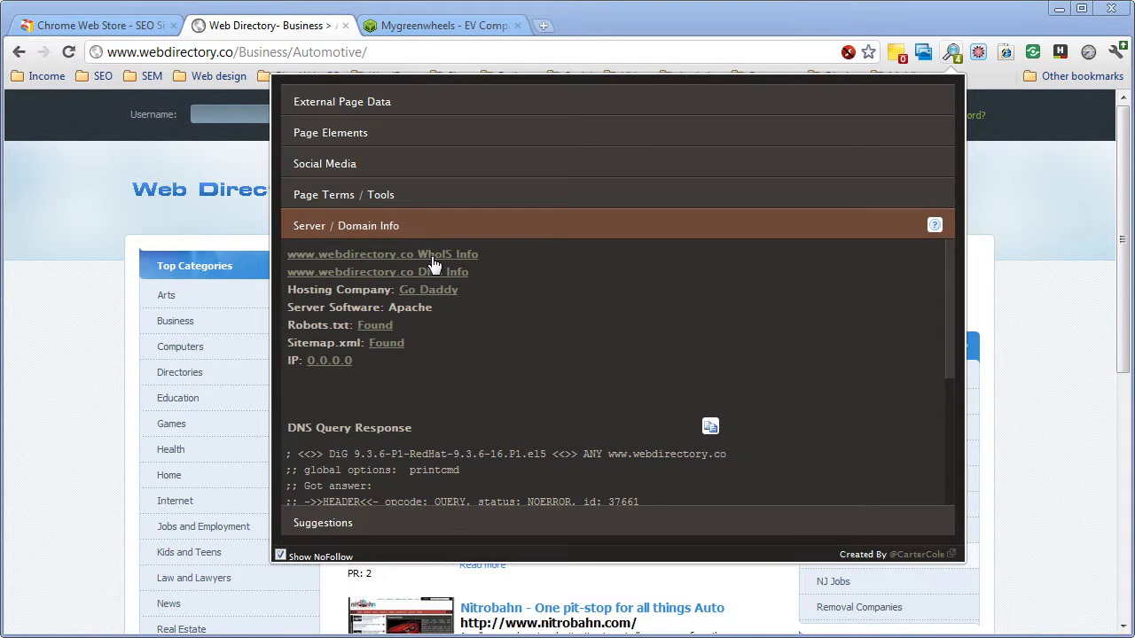
mouse_move(436, 268)
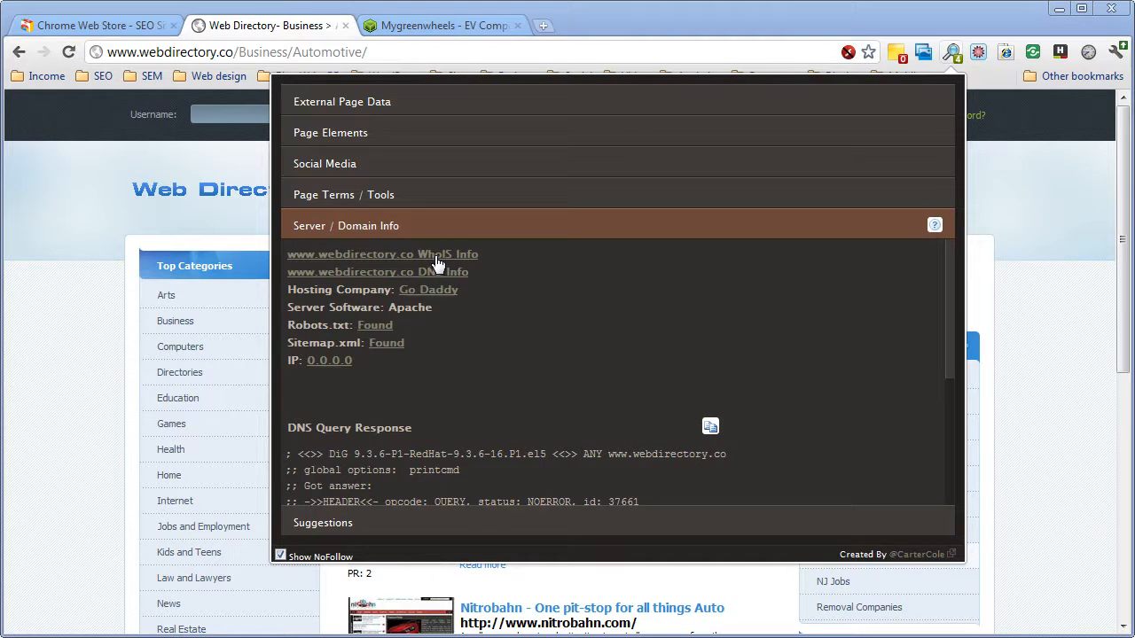
mouse_move(611, 264)
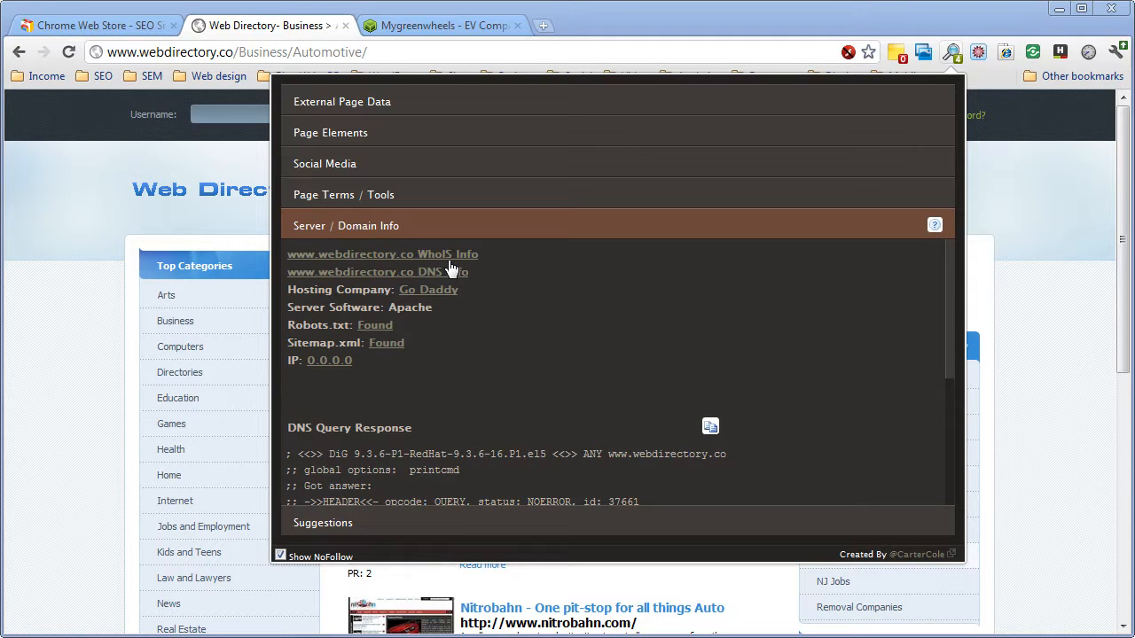
mouse_move(421, 297)
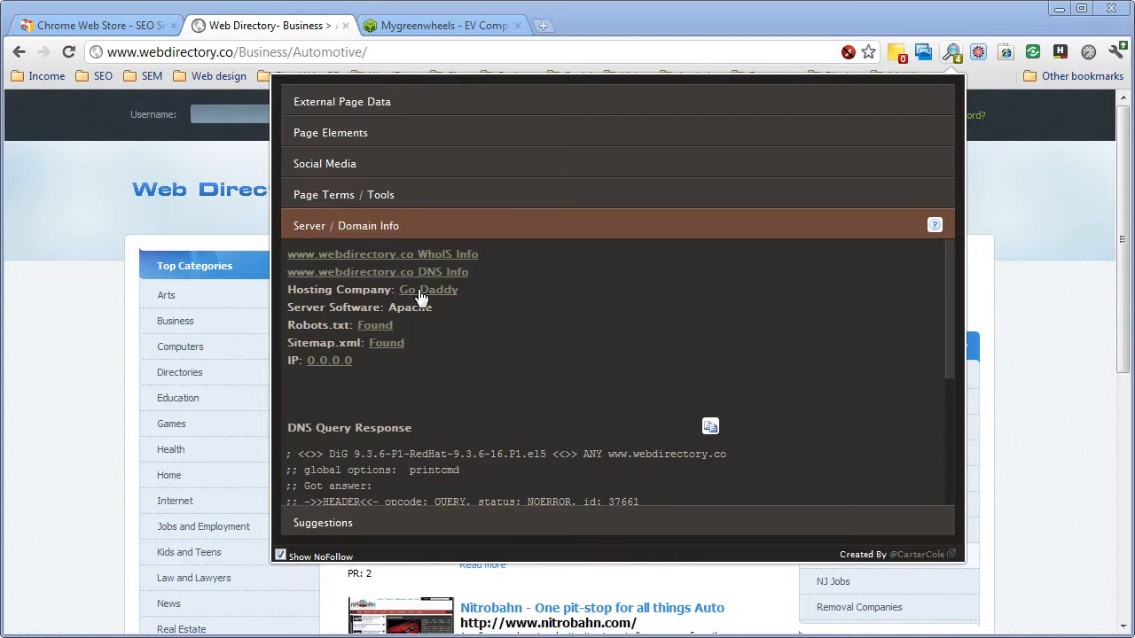
scroll(down, 3)
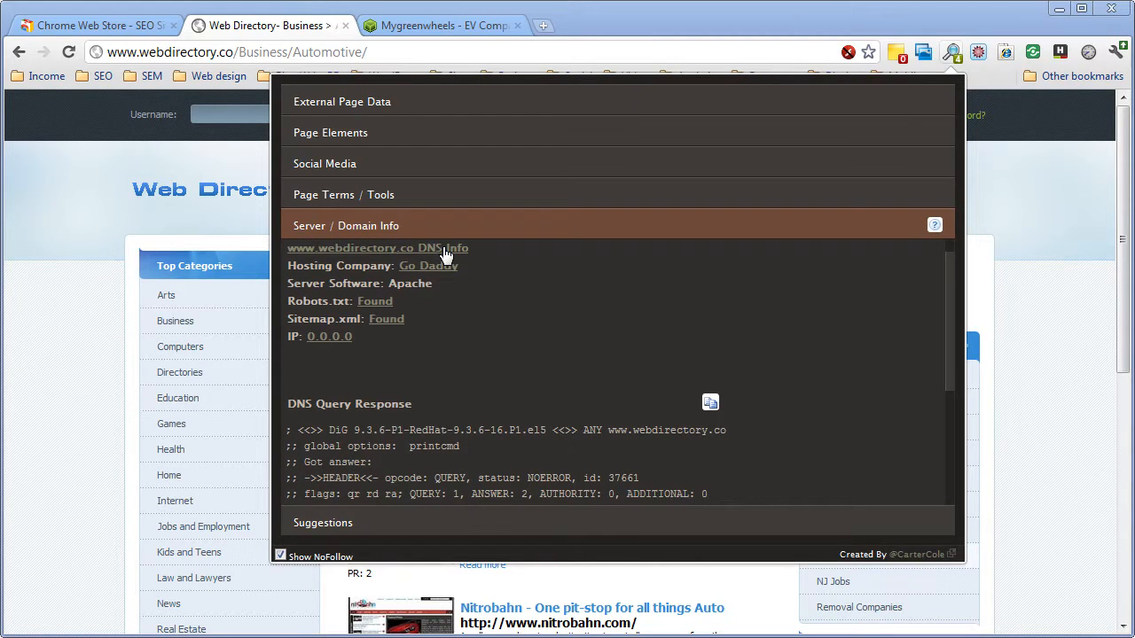
mouse_move(452, 286)
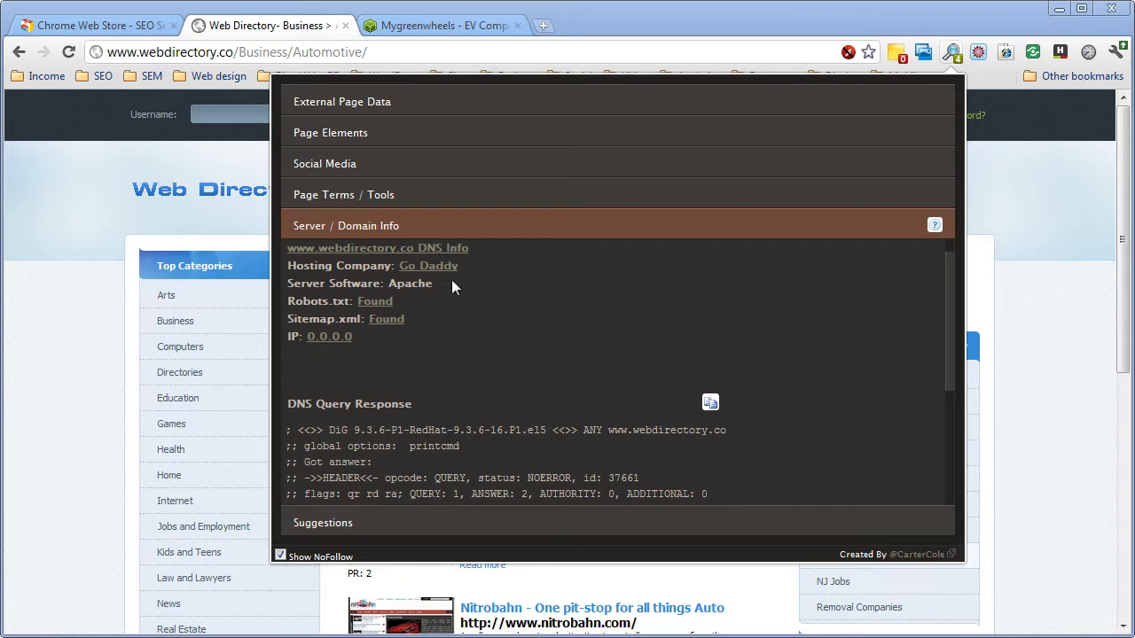
mouse_move(424, 275)
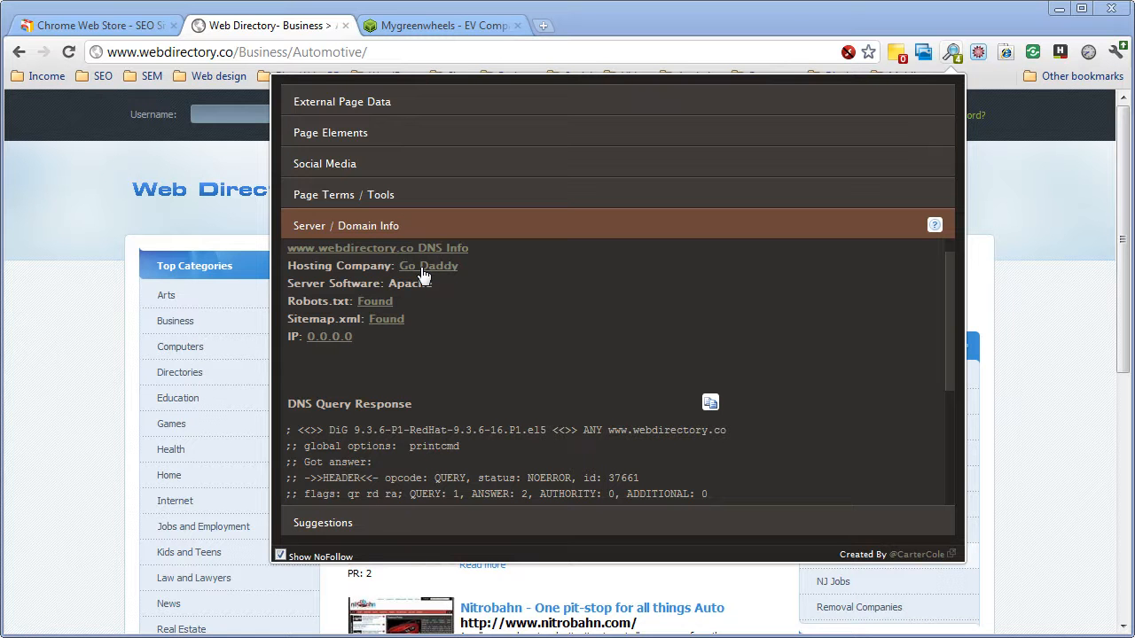
mouse_move(428, 278)
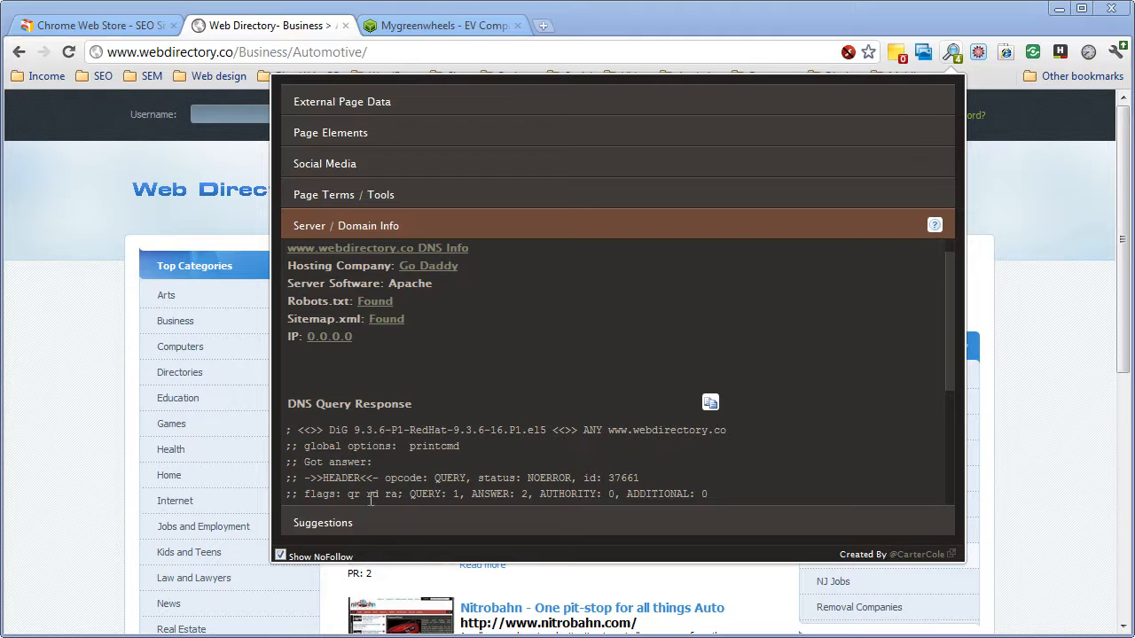
mouse_move(416, 194)
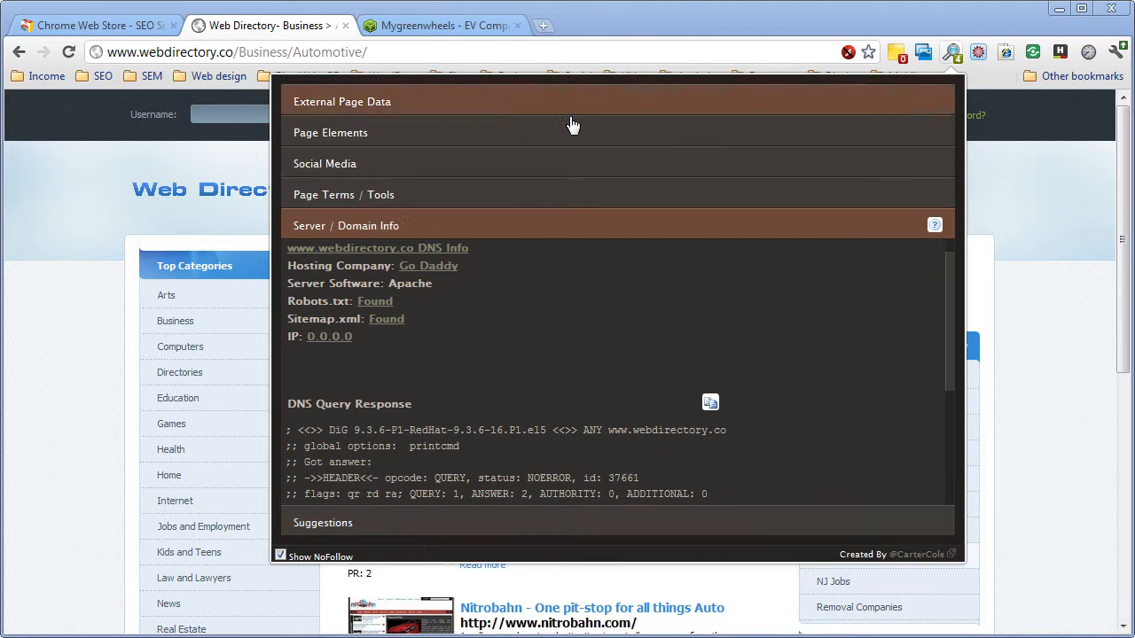
mouse_move(419, 535)
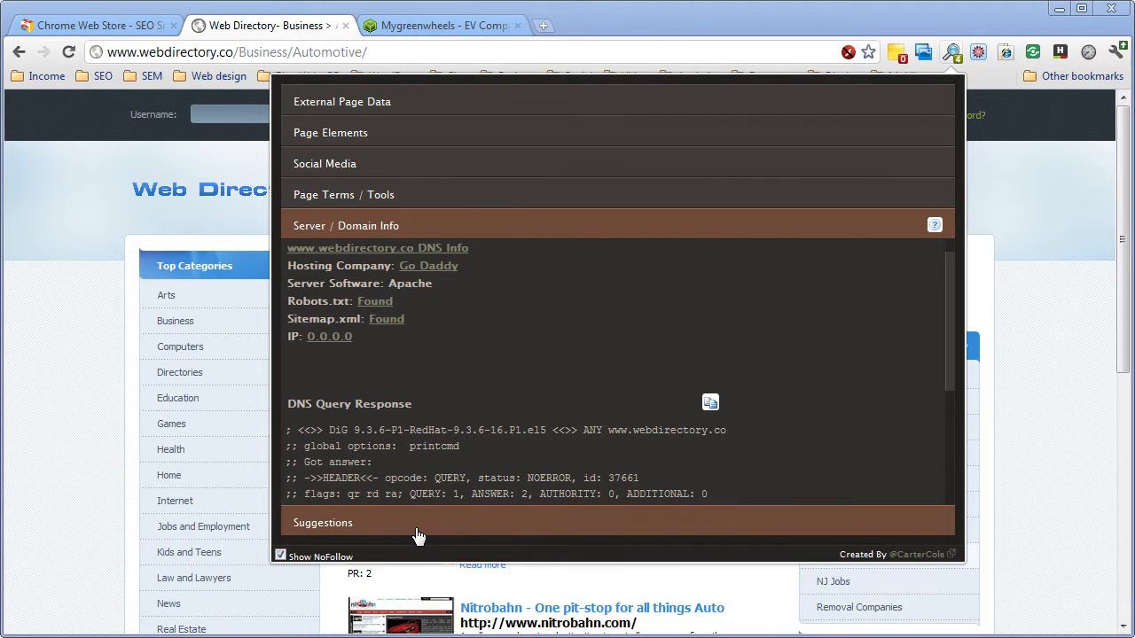
Step: Review the Suggestions report flagging missing image alt tags and canonical tag
click(323, 522)
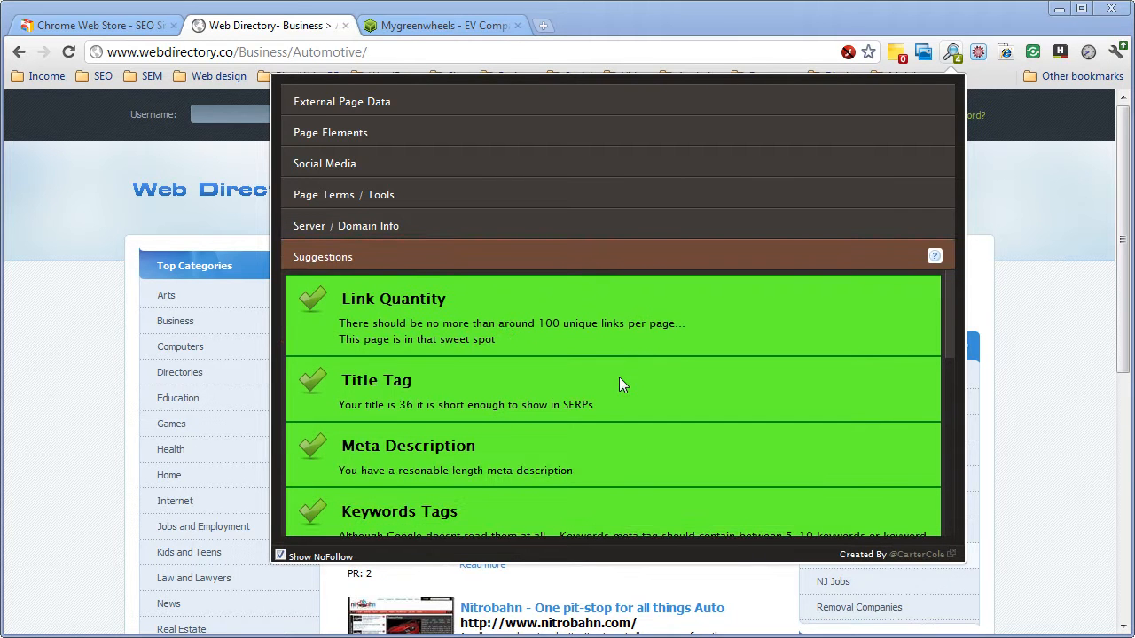
mouse_move(608, 371)
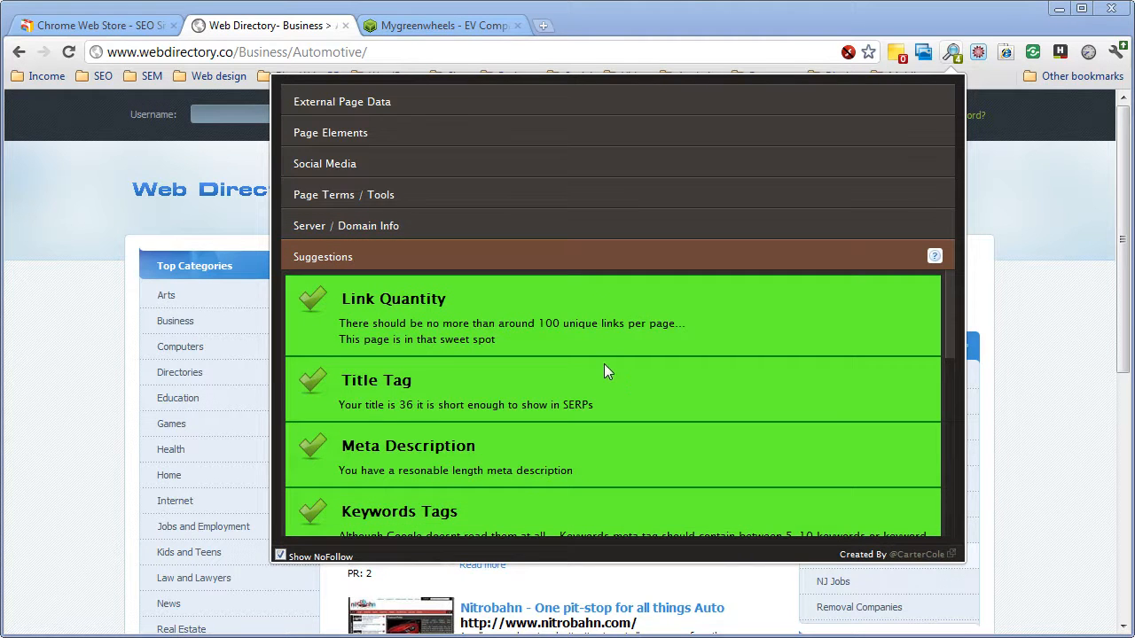
mouse_move(556, 316)
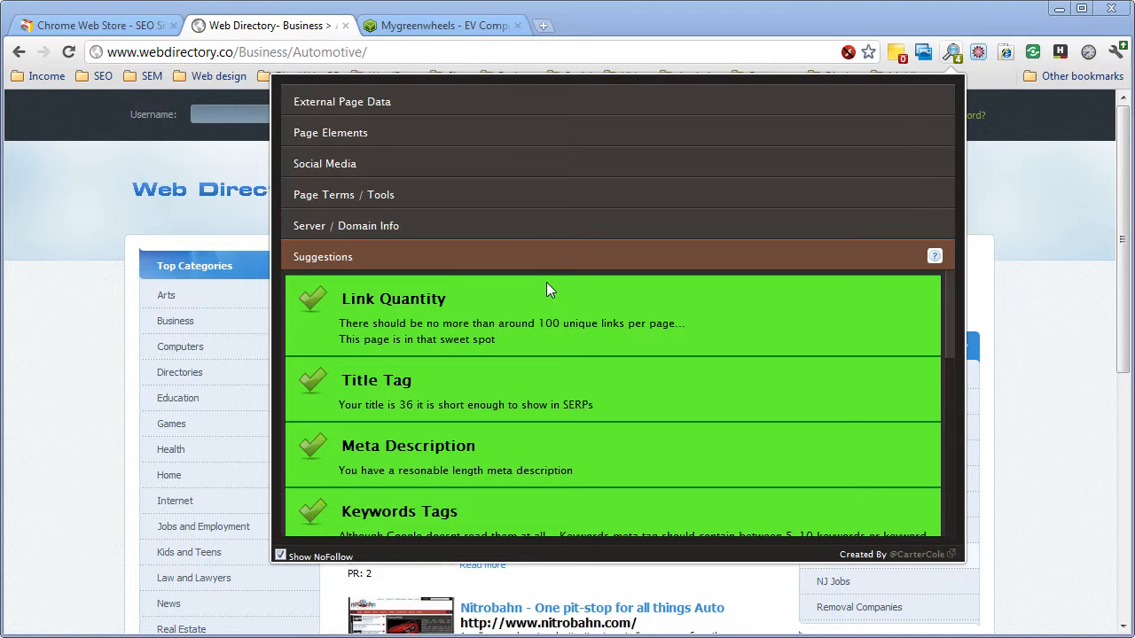
mouse_move(483, 321)
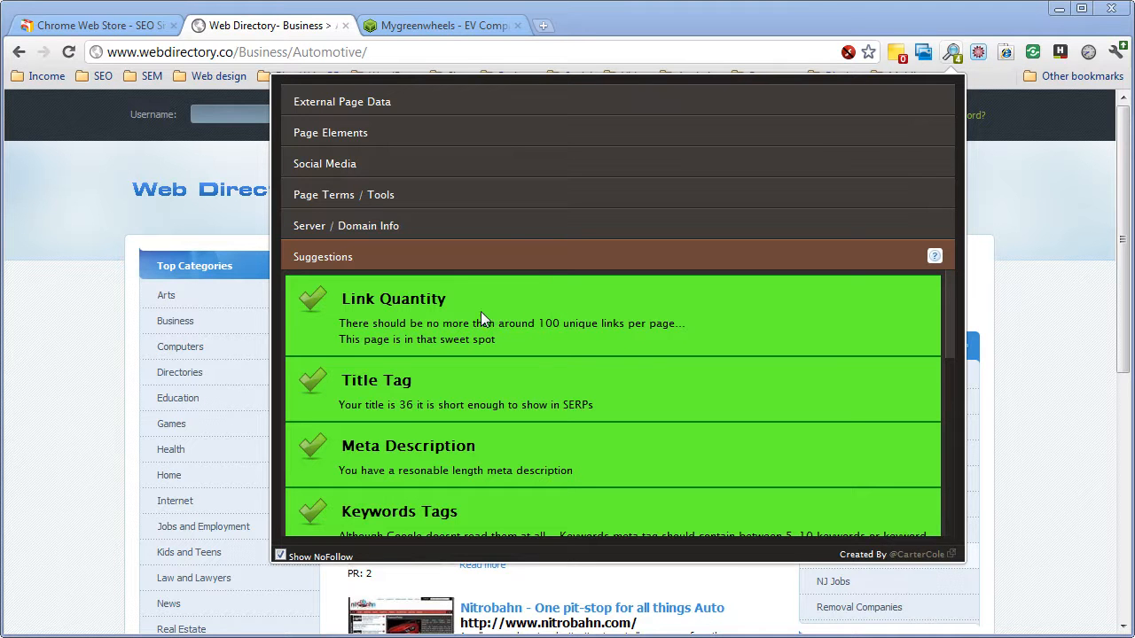
mouse_move(536, 347)
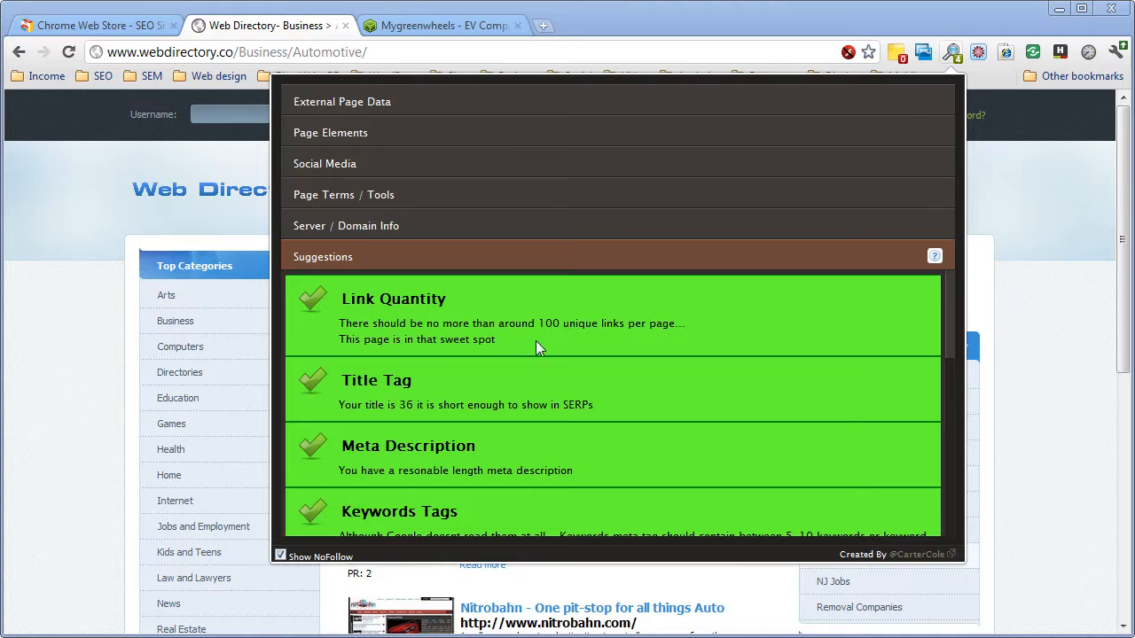
mouse_move(543, 352)
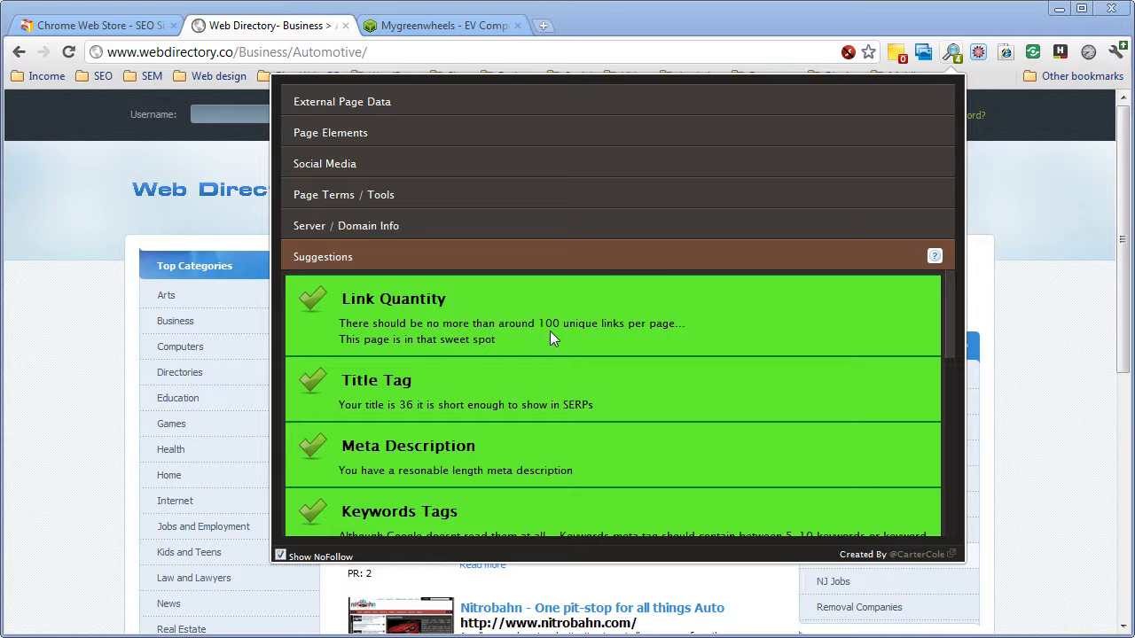
mouse_move(404, 394)
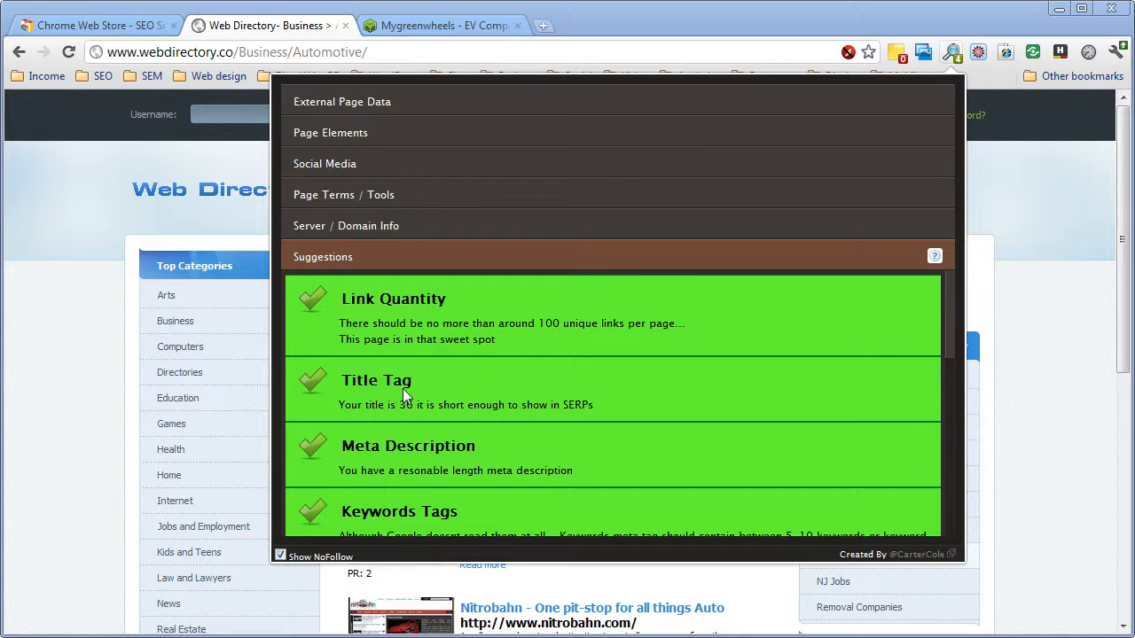
scroll(down, 3)
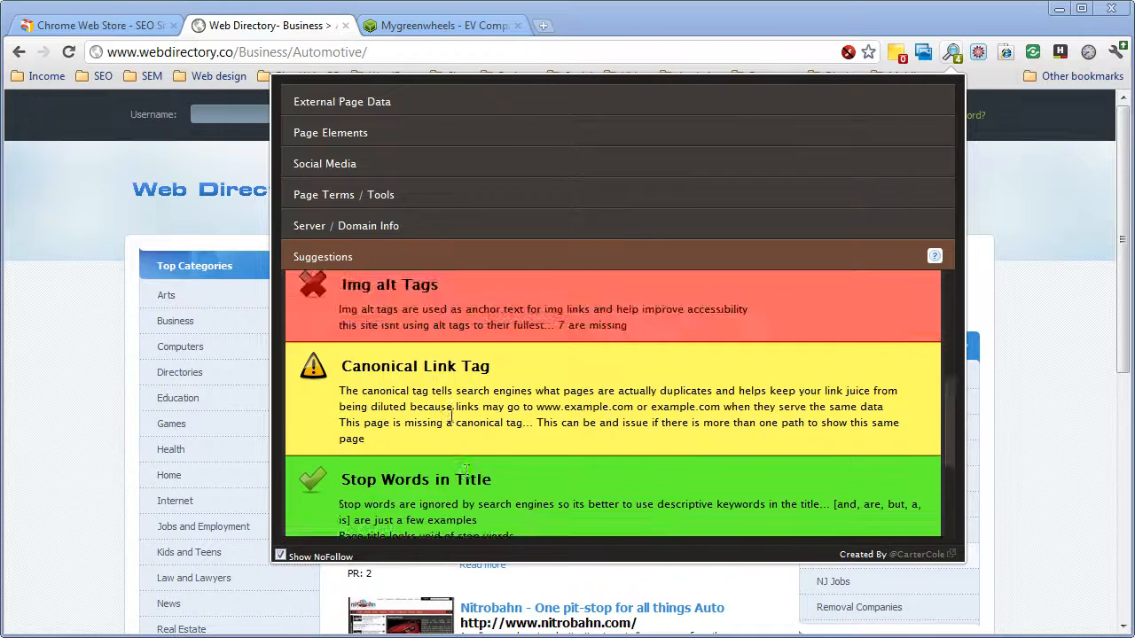
scroll(down, 3)
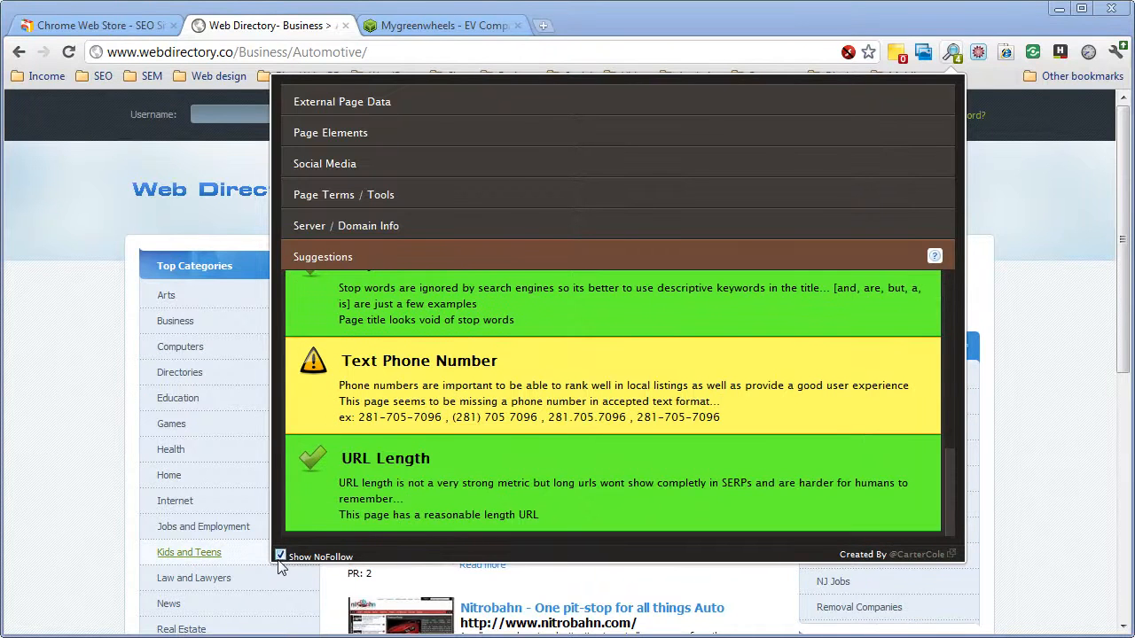
mouse_move(523, 572)
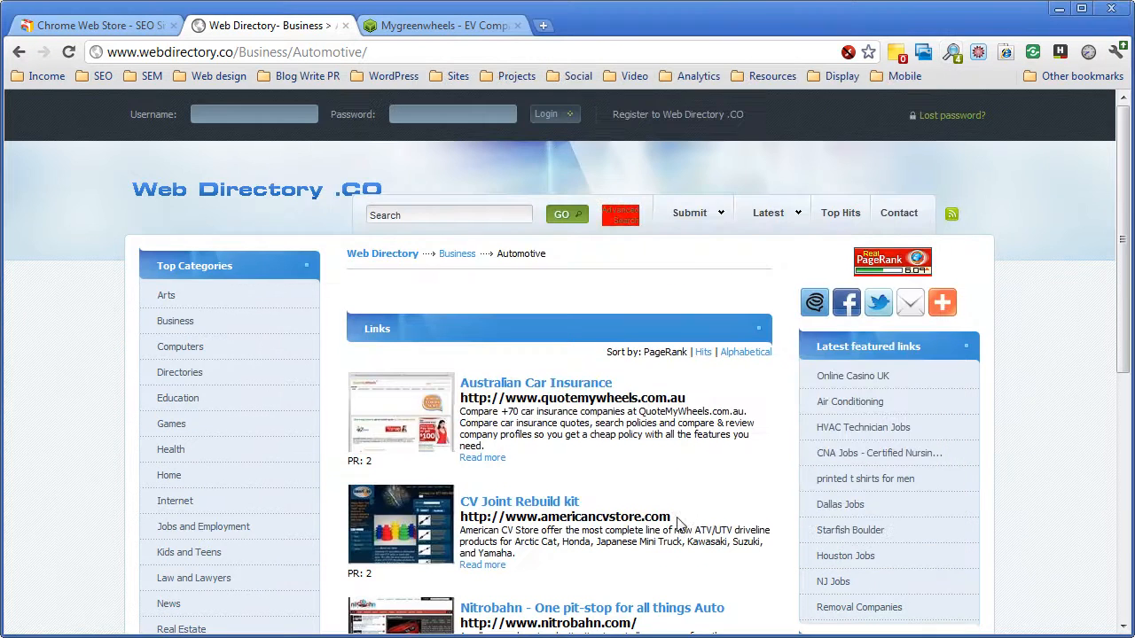
mouse_move(620, 215)
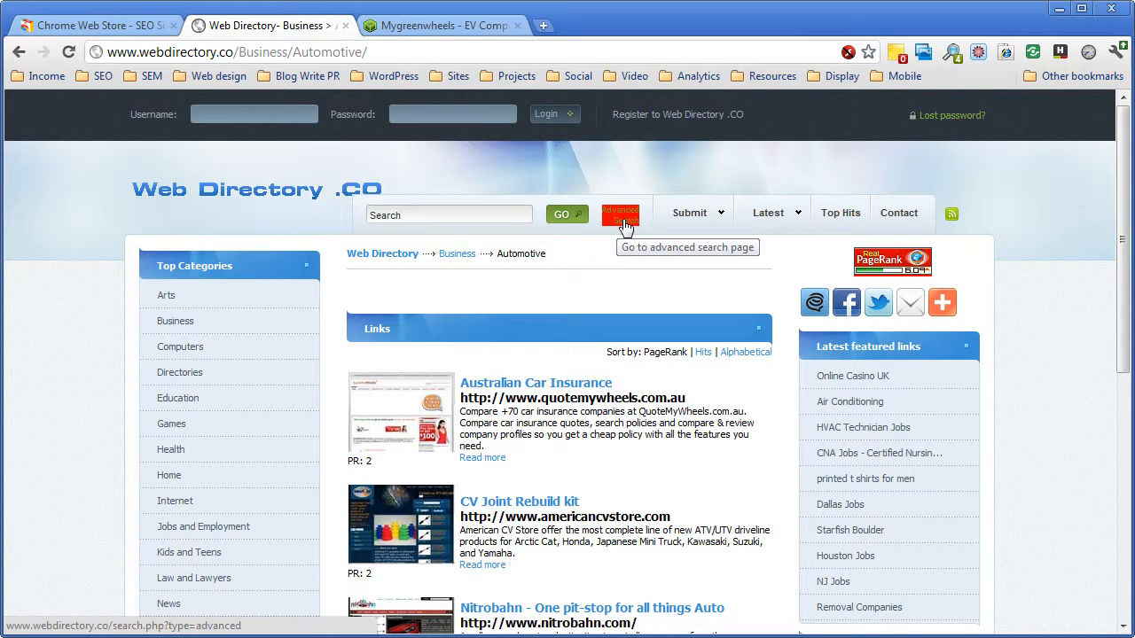
mouse_move(670, 305)
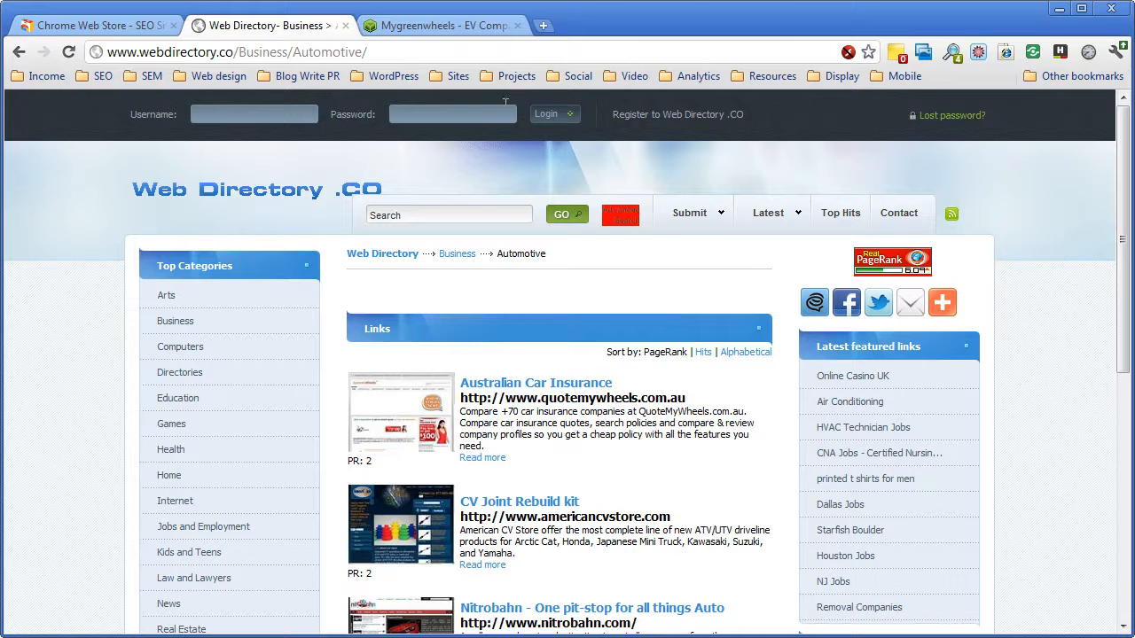
Step: Switch to the Mygreenwheels electric vehicle site tab
click(441, 25)
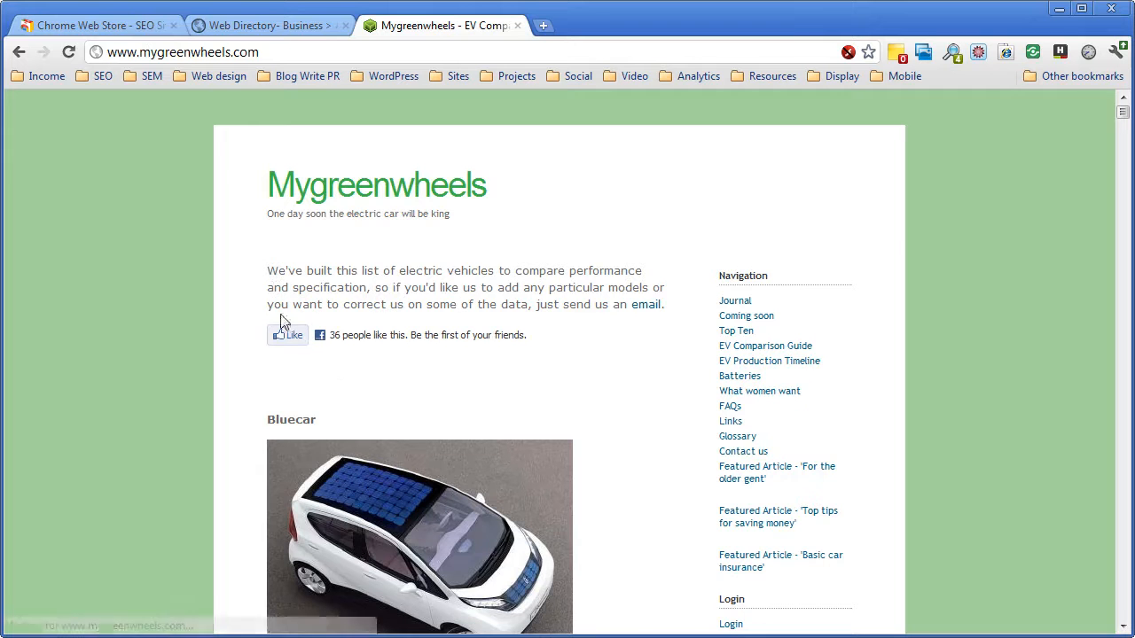
mouse_move(952, 51)
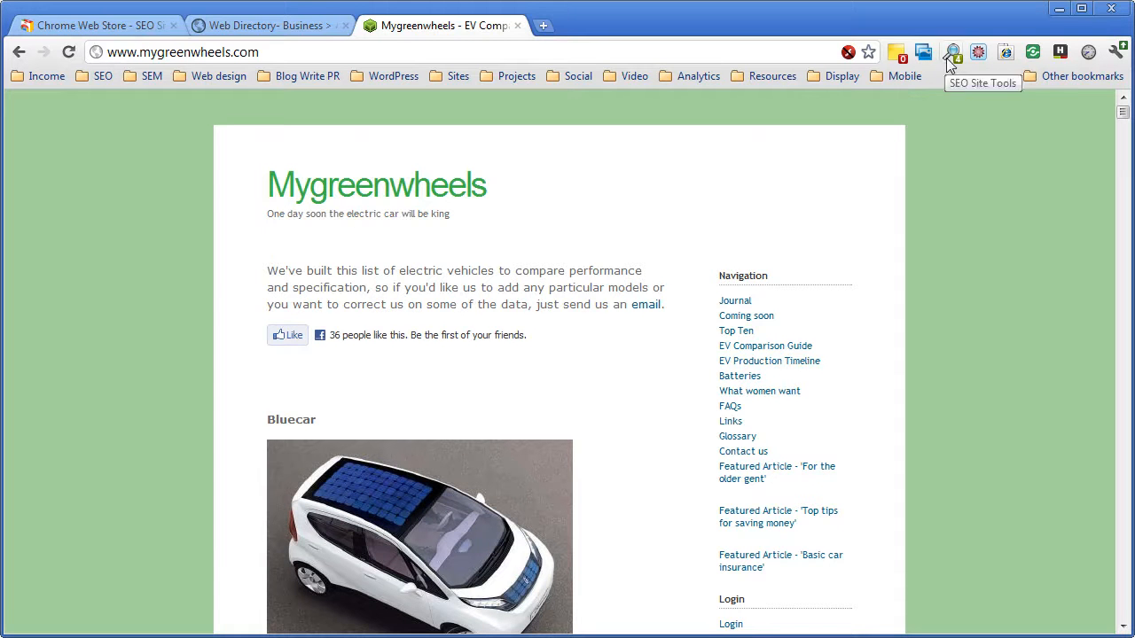
Step: Check mygreenwheels.com's external data, highlighting its Domain Authority of 31
click(952, 51)
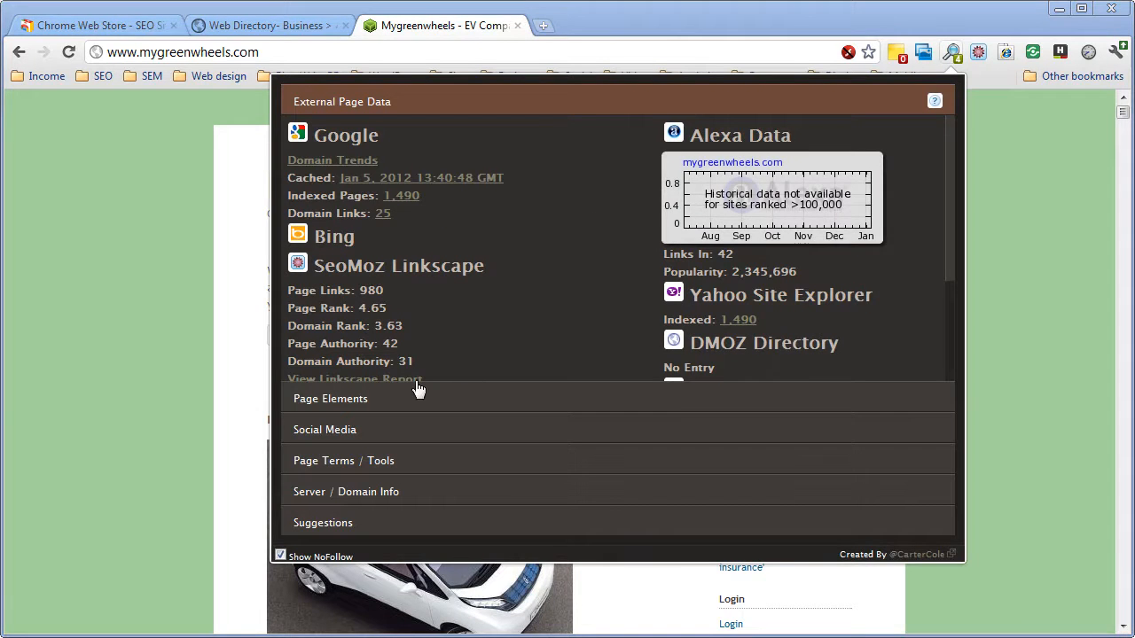
double_click(406, 361)
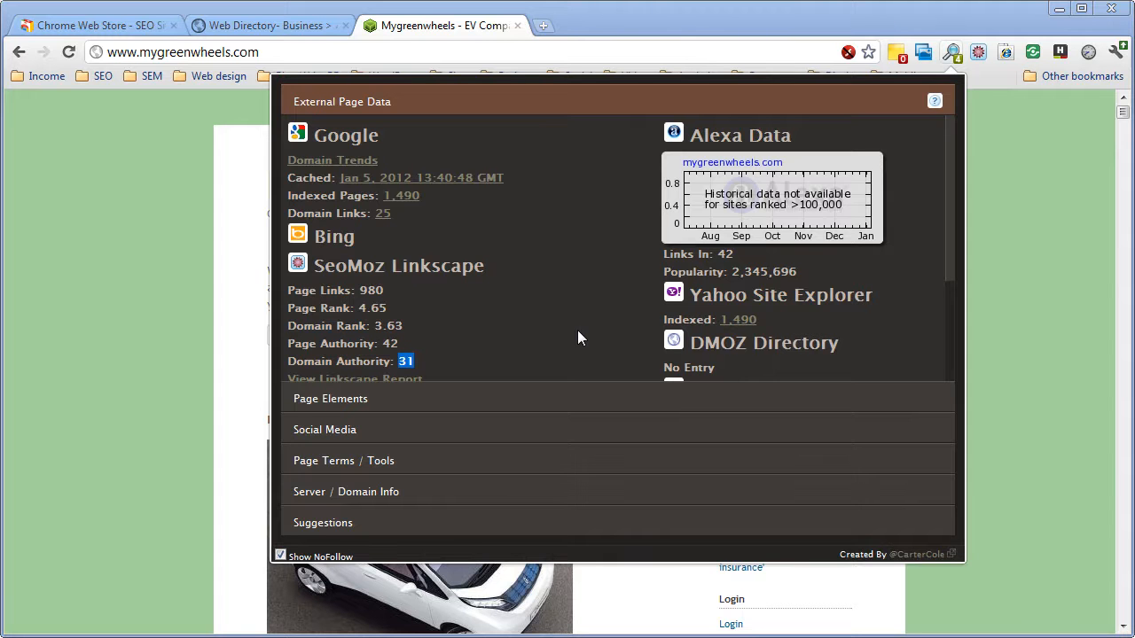
mouse_move(523, 322)
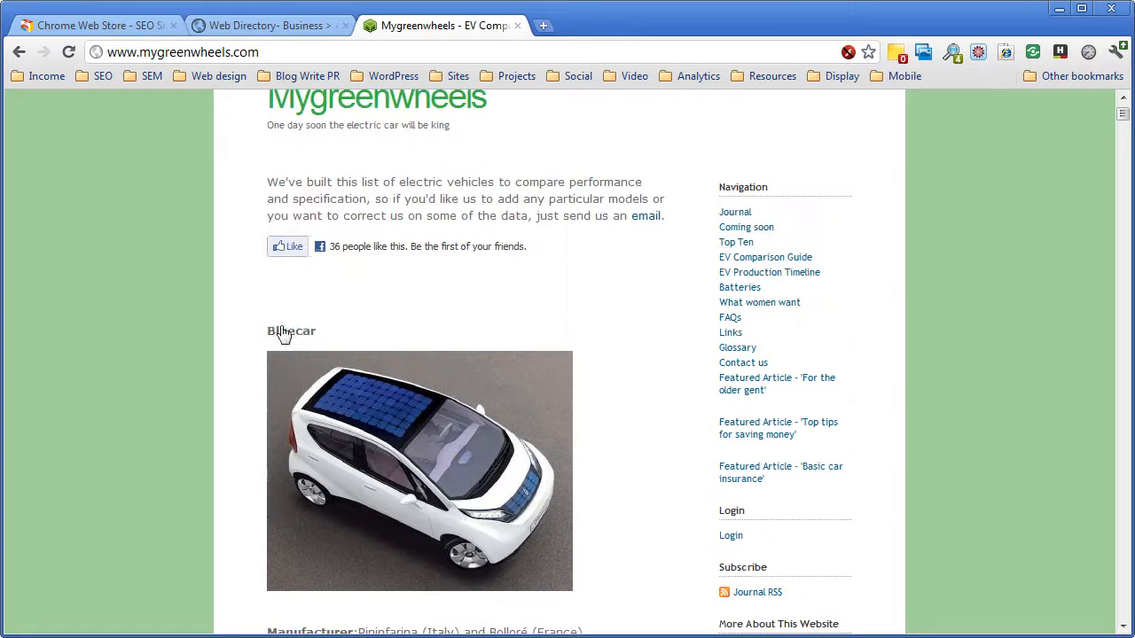
Step: Browse down the Mygreenwheels page, then return to the SEO Site Tools Web Store listing
scroll(down, 3)
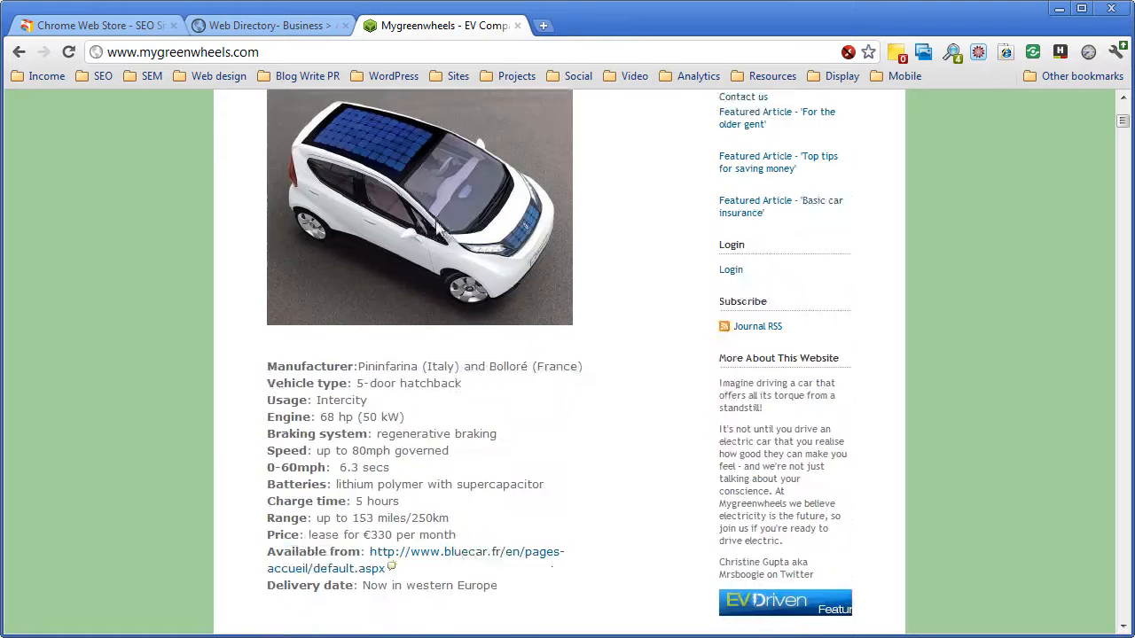
scroll(down, 3)
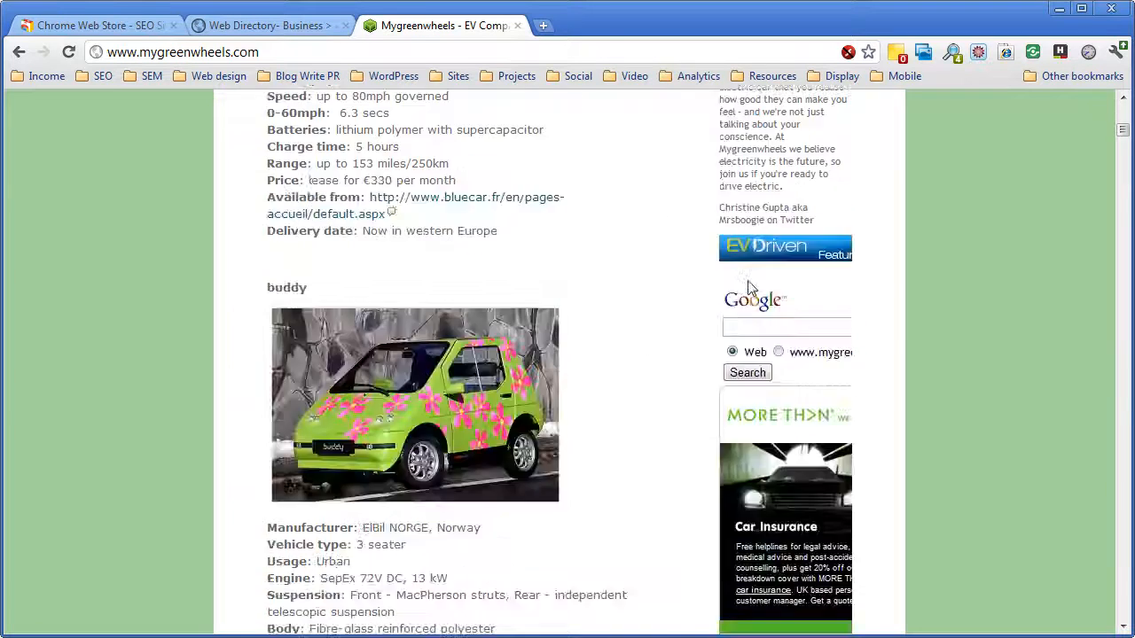
scroll(down, 3)
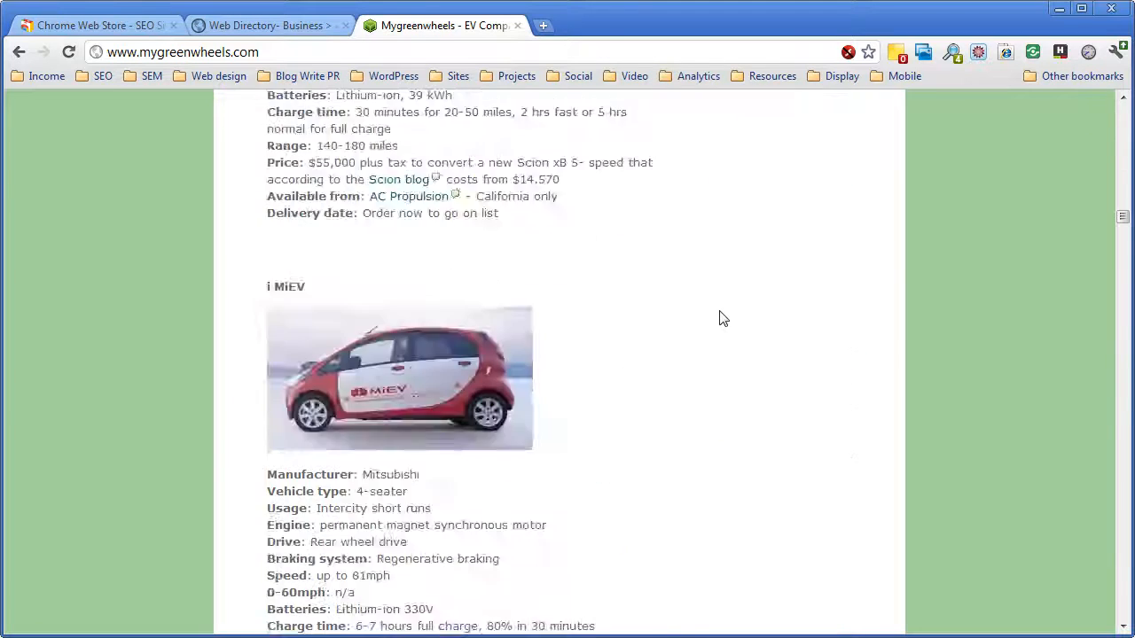
scroll(down, 3)
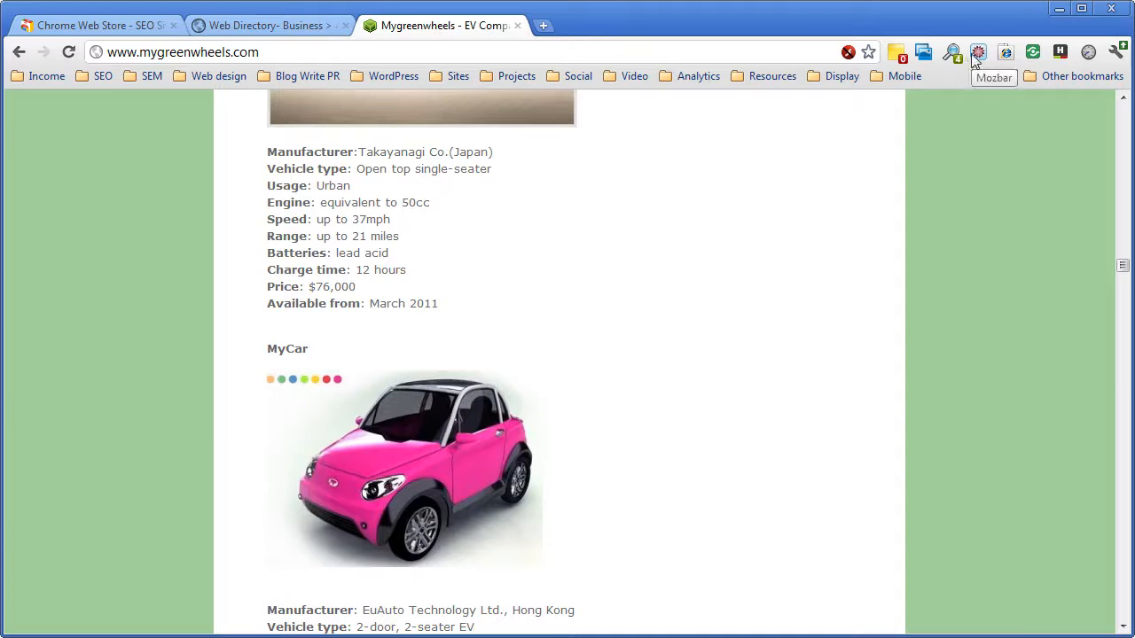
click(98, 25)
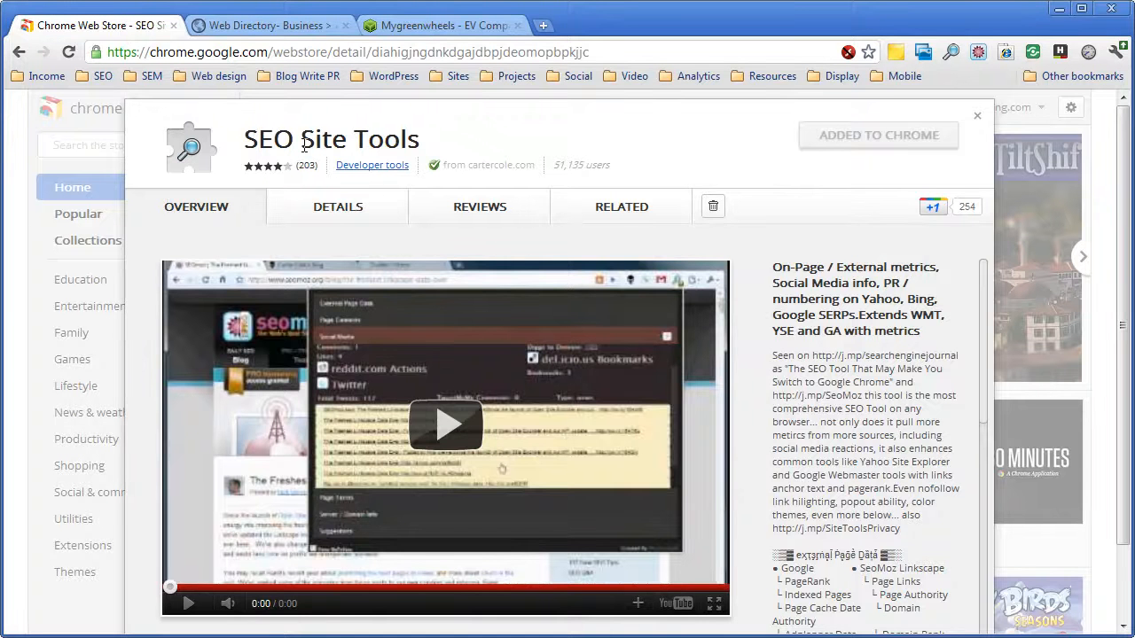